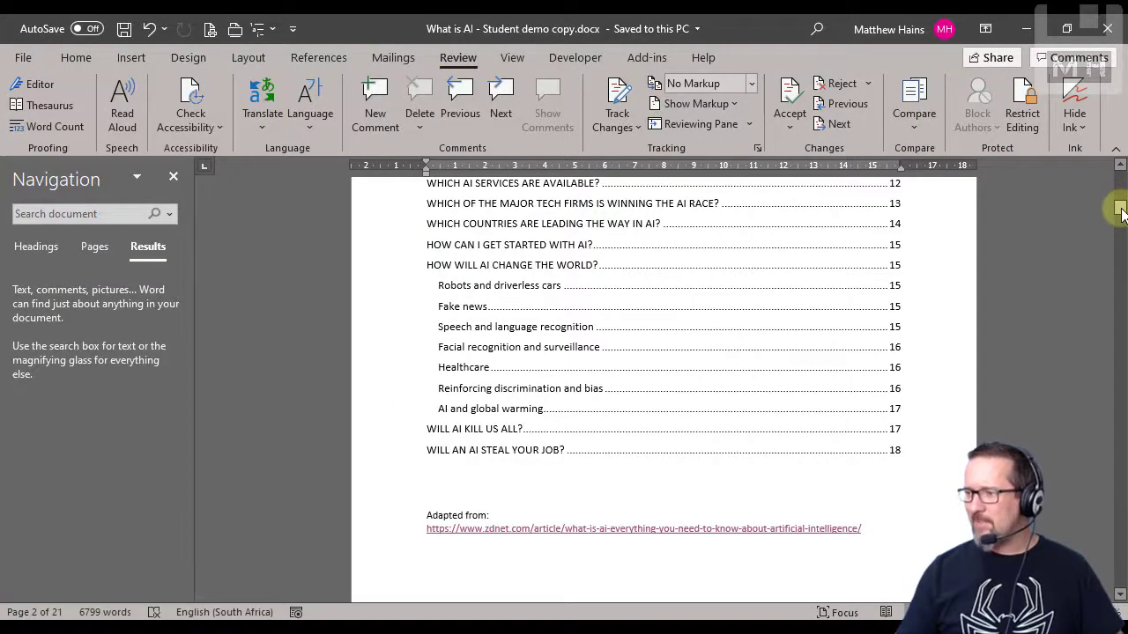
Scroll up from the contents list to the title page of the document.
{"action": "scroll", "scroll_direction": "up", "scroll_amount": 3}
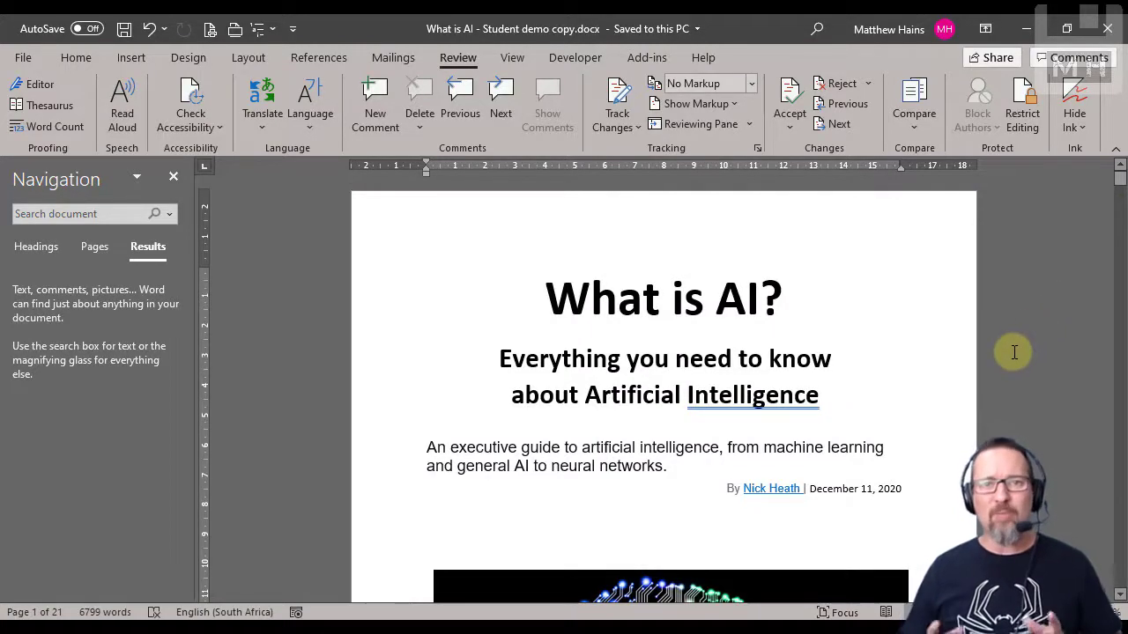
{"action": "left_click", "coordinate": [779, 298]}
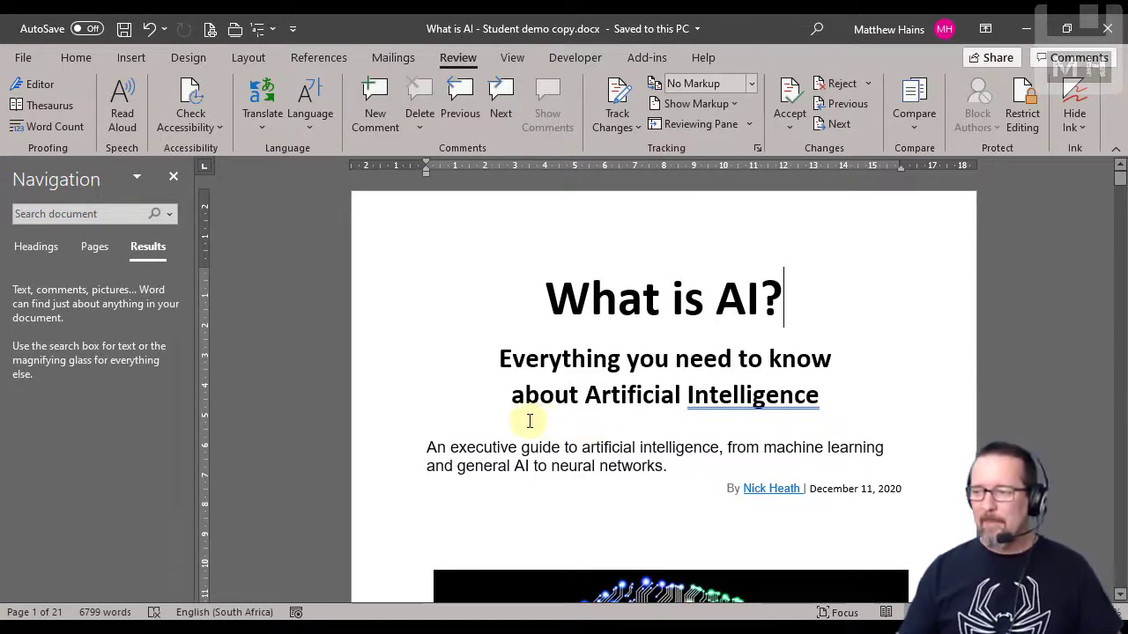
{"action": "mouse_move", "coordinate": [927, 388]}
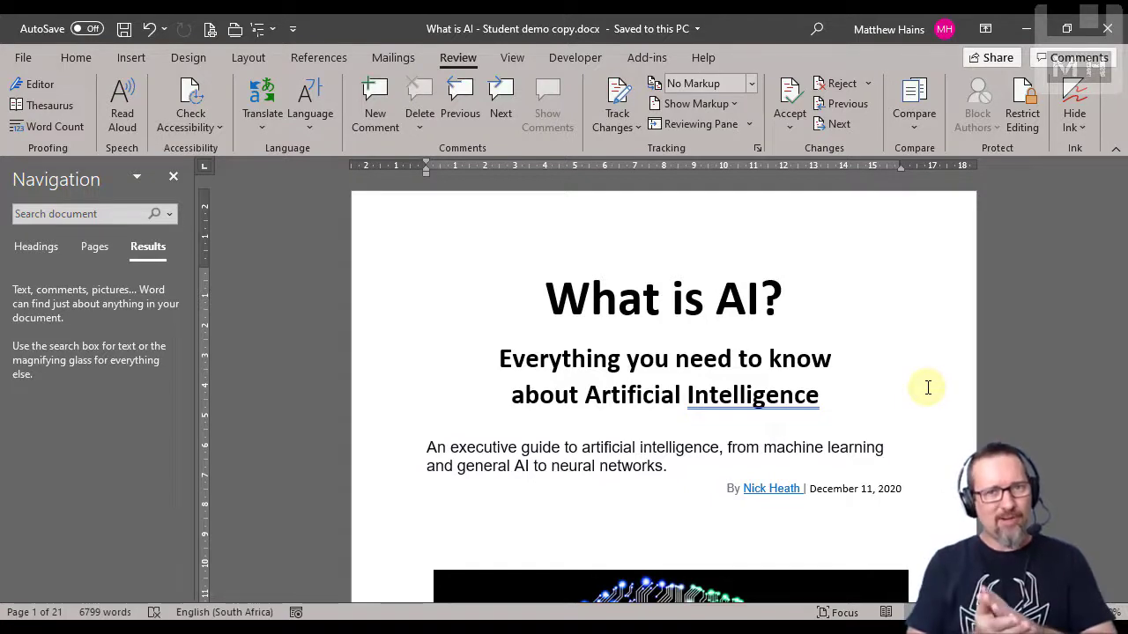
{"action": "left_click", "coordinate": [782, 298]}
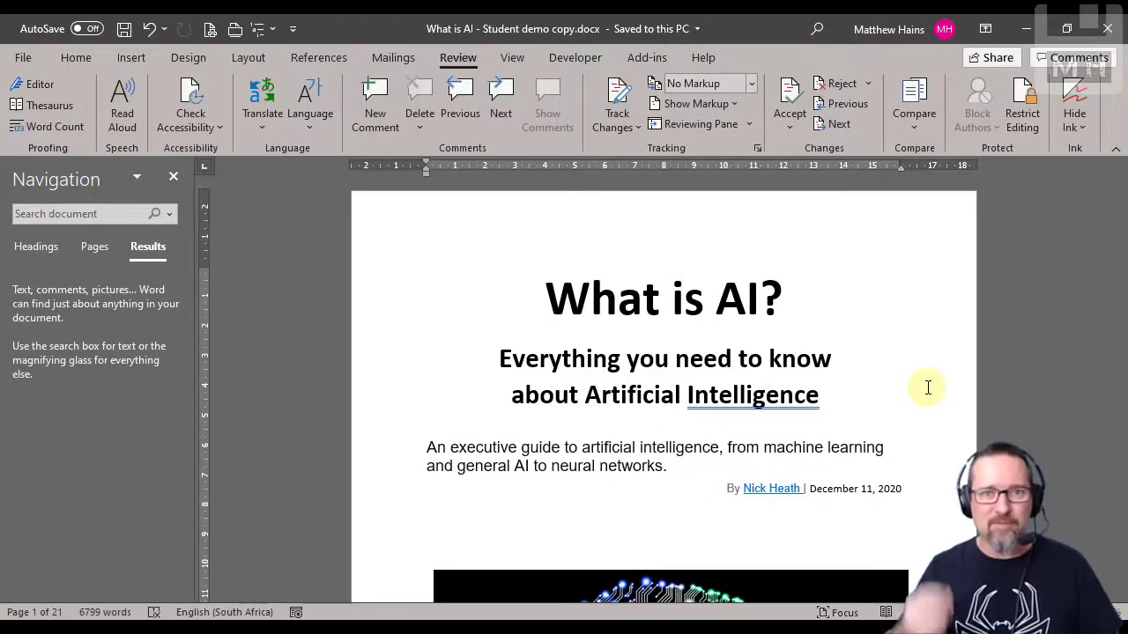
{"action": "mouse_move", "coordinate": [930, 395]}
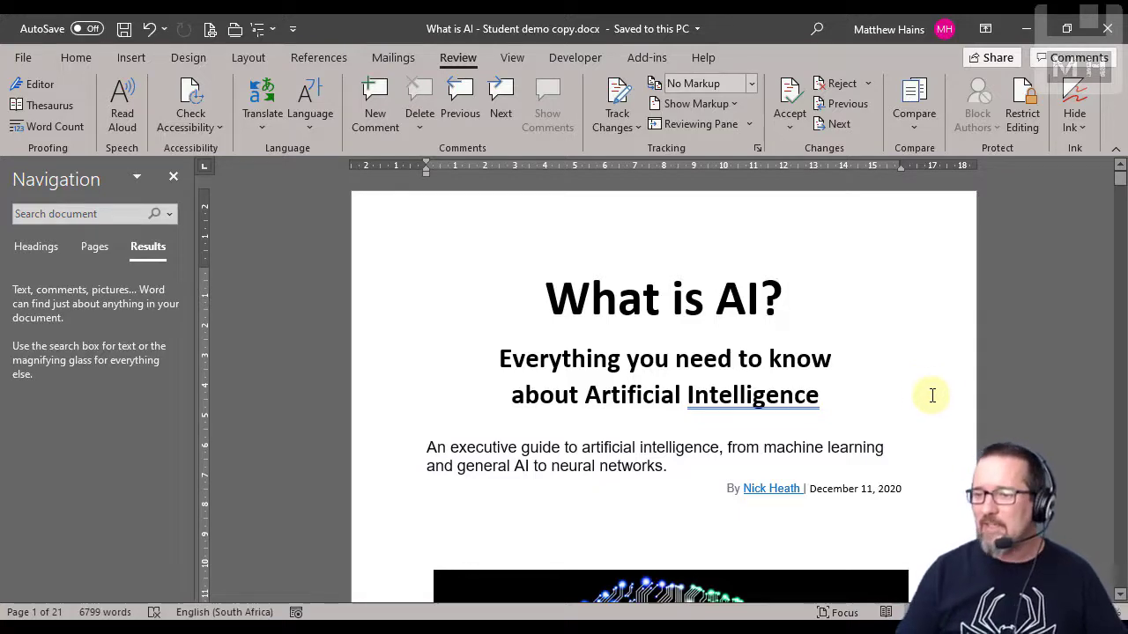
{"action": "mouse_move", "coordinate": [1057, 279]}
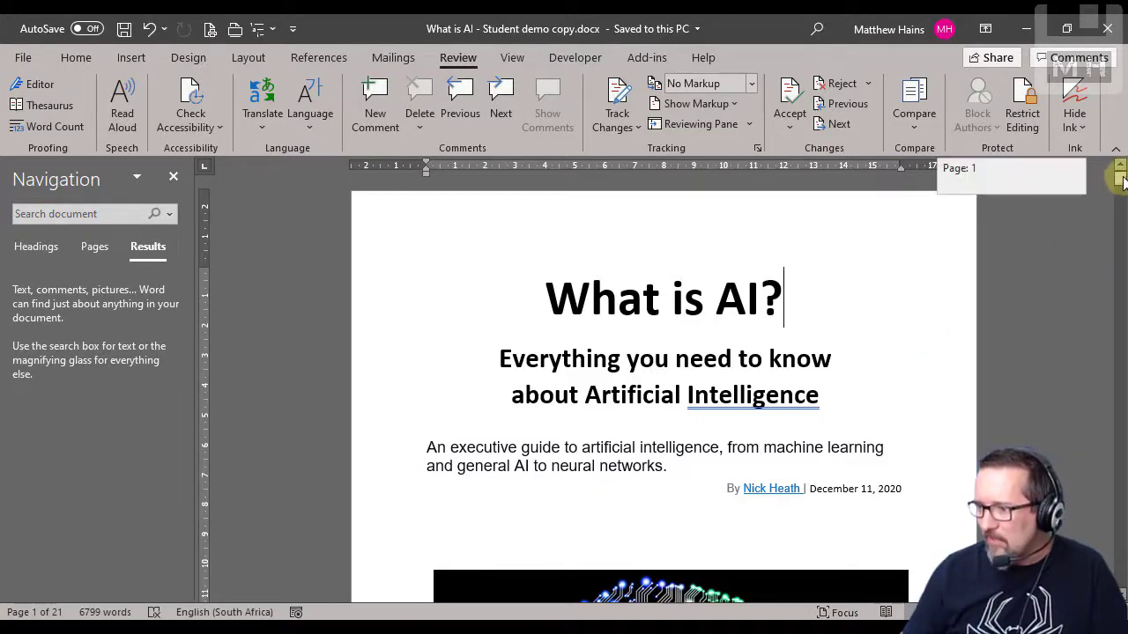
Scroll down to the key components list on page 3 and place the cursor in it.
{"action": "scroll", "scroll_direction": "down", "scroll_amount": 3}
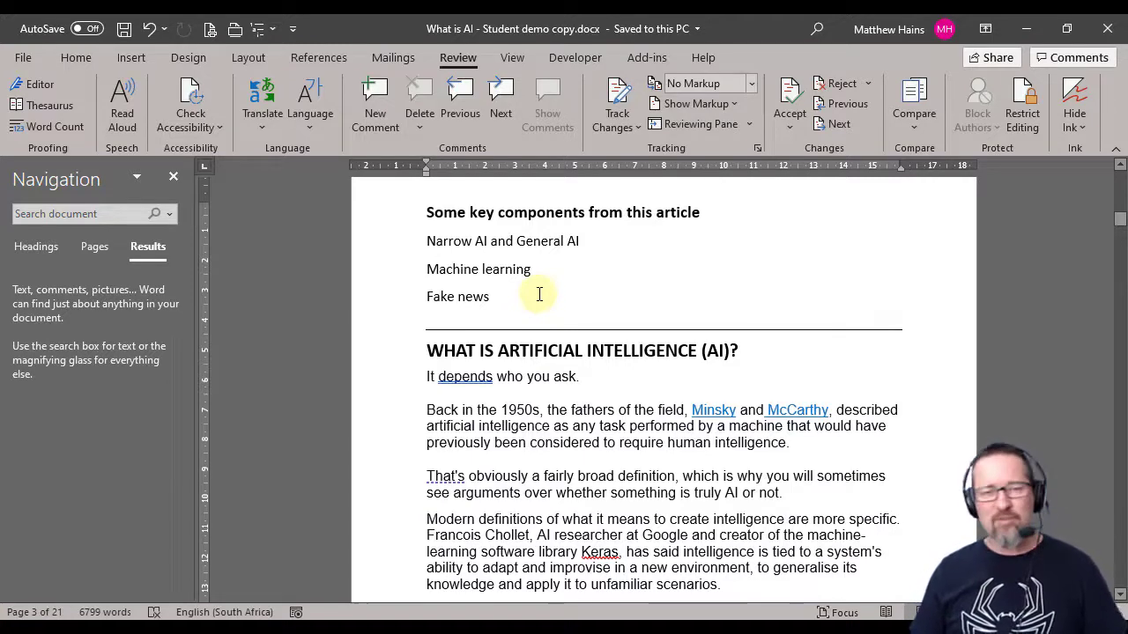
{"action": "left_click", "coordinate": [458, 296]}
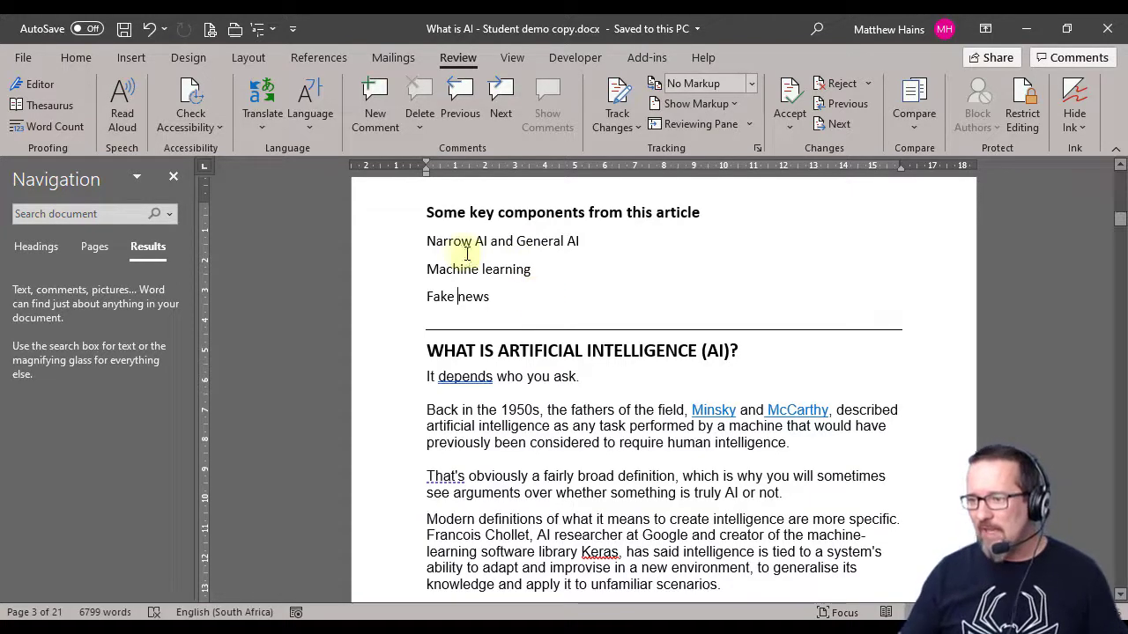
{"action": "mouse_move", "coordinate": [927, 373]}
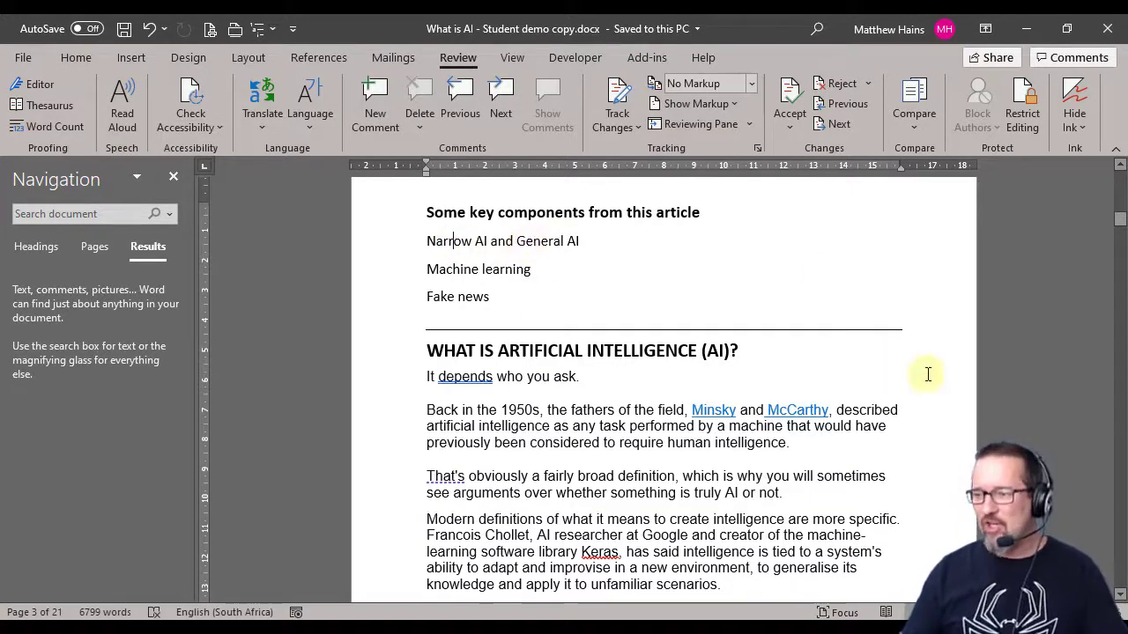
Scroll down to the WHAT ARE THE DIFFERENT TYPES OF AI? heading.
{"action": "scroll", "scroll_direction": "down", "scroll_amount": 3}
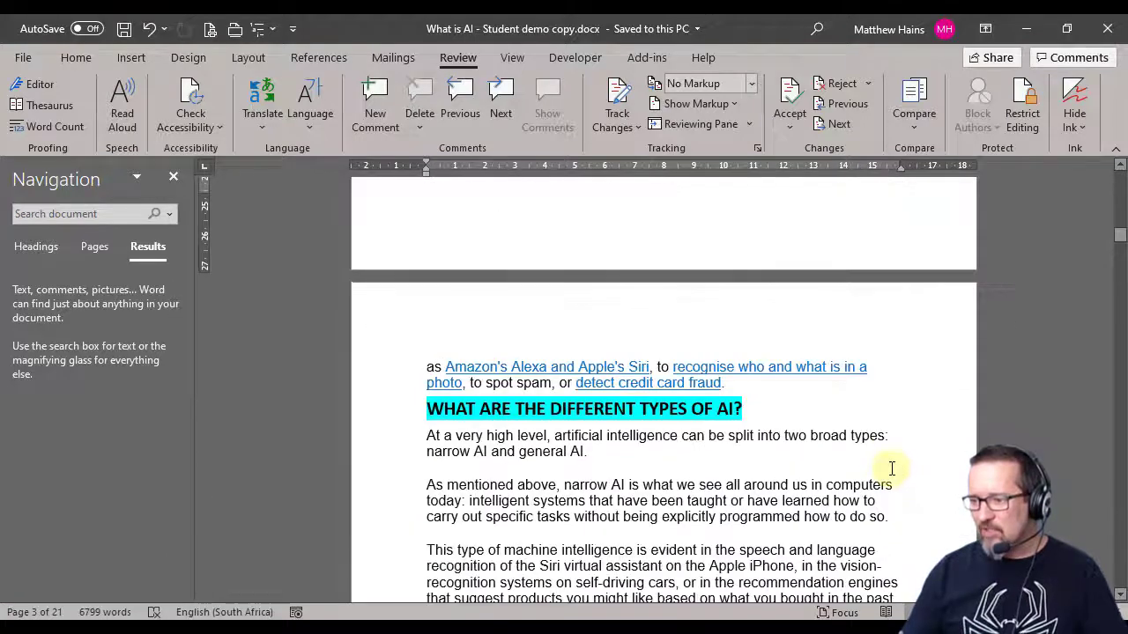
{"action": "scroll", "scroll_direction": "down", "scroll_amount": 3}
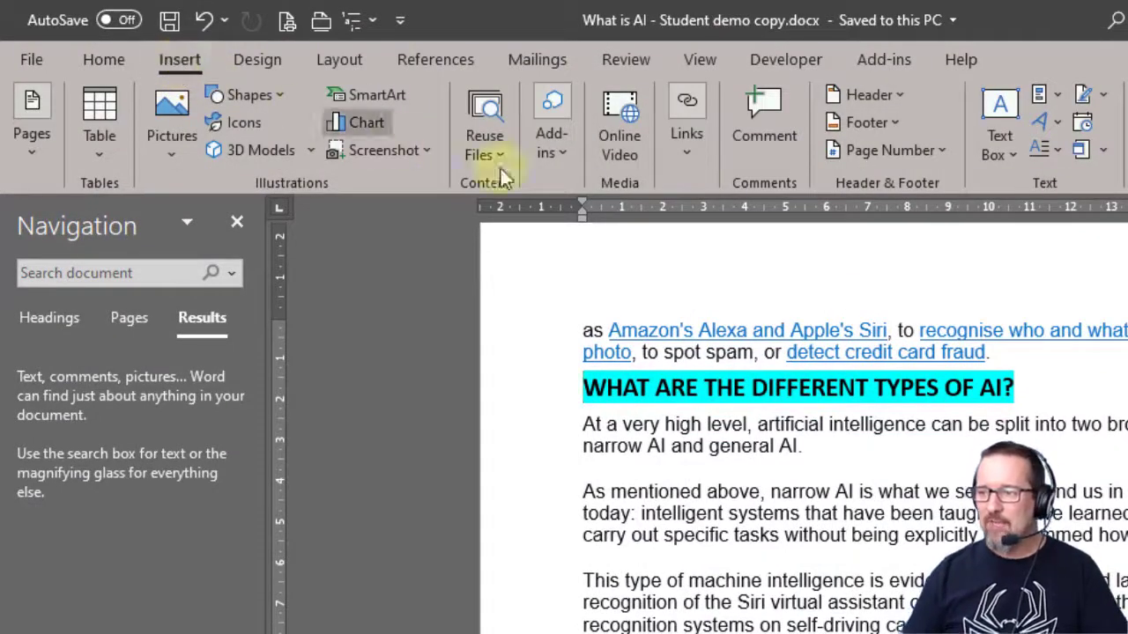
{"action": "mouse_move", "coordinate": [688, 149]}
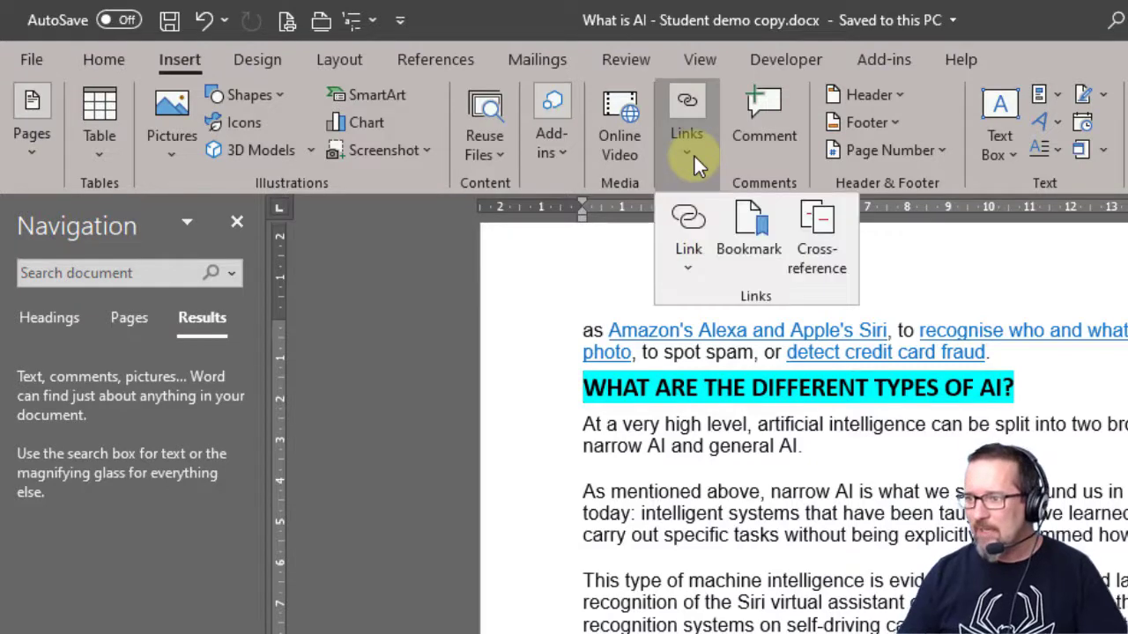
{"action": "mouse_move", "coordinate": [747, 229]}
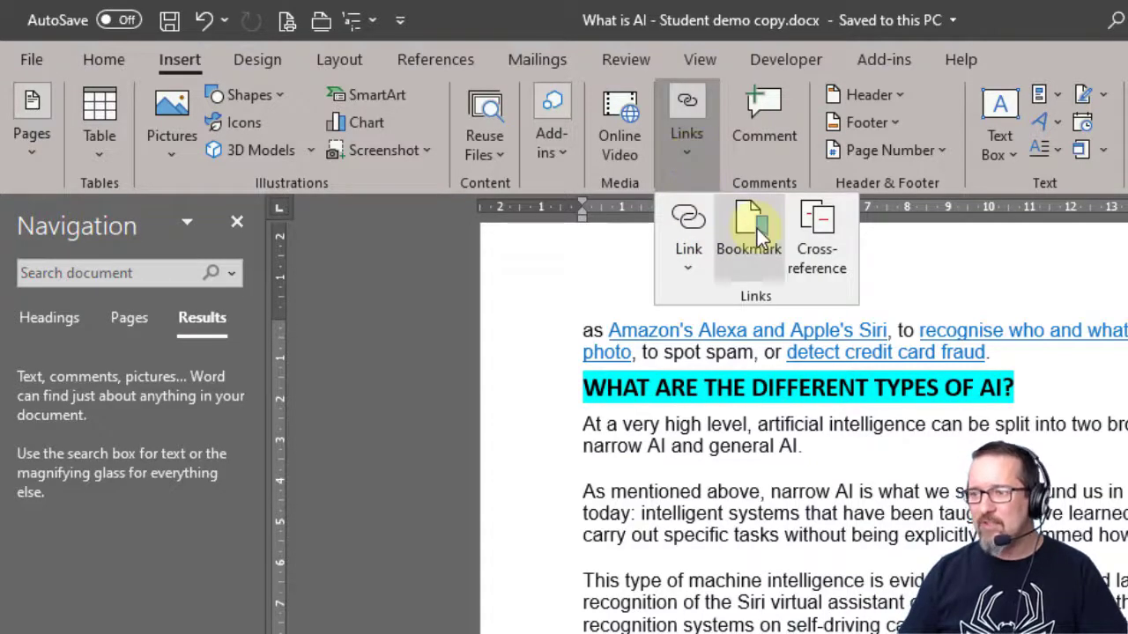
Enter TypesOfAI as the bookmark name for the heading in the Bookmark dialog.
{"action": "left_click", "coordinate": [747, 232]}
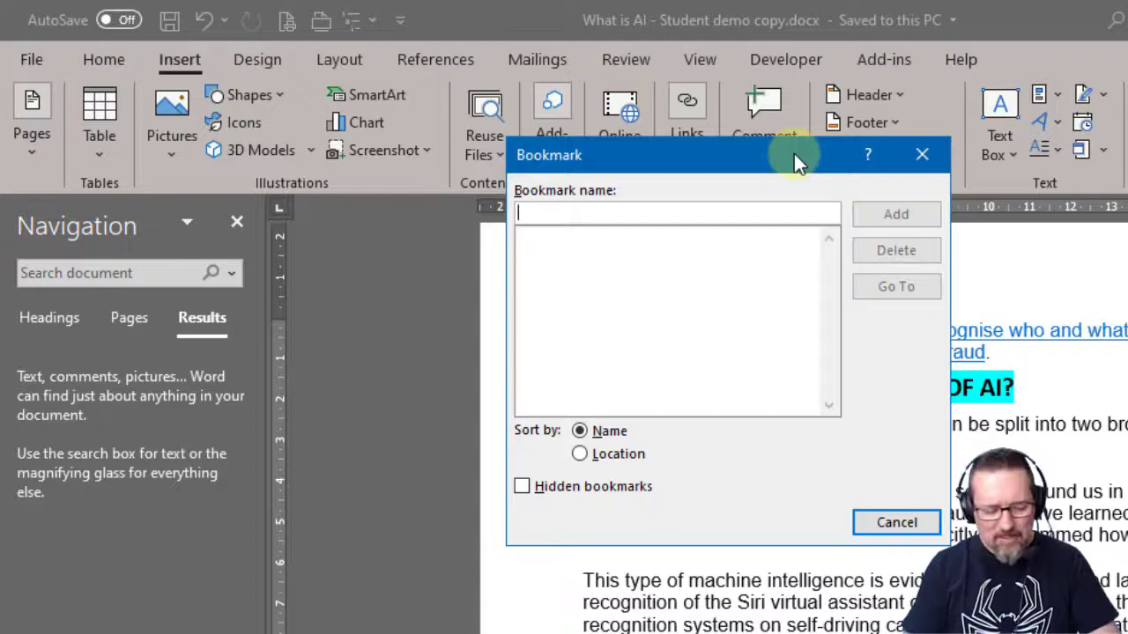
{"action": "type", "text": "Ty"}
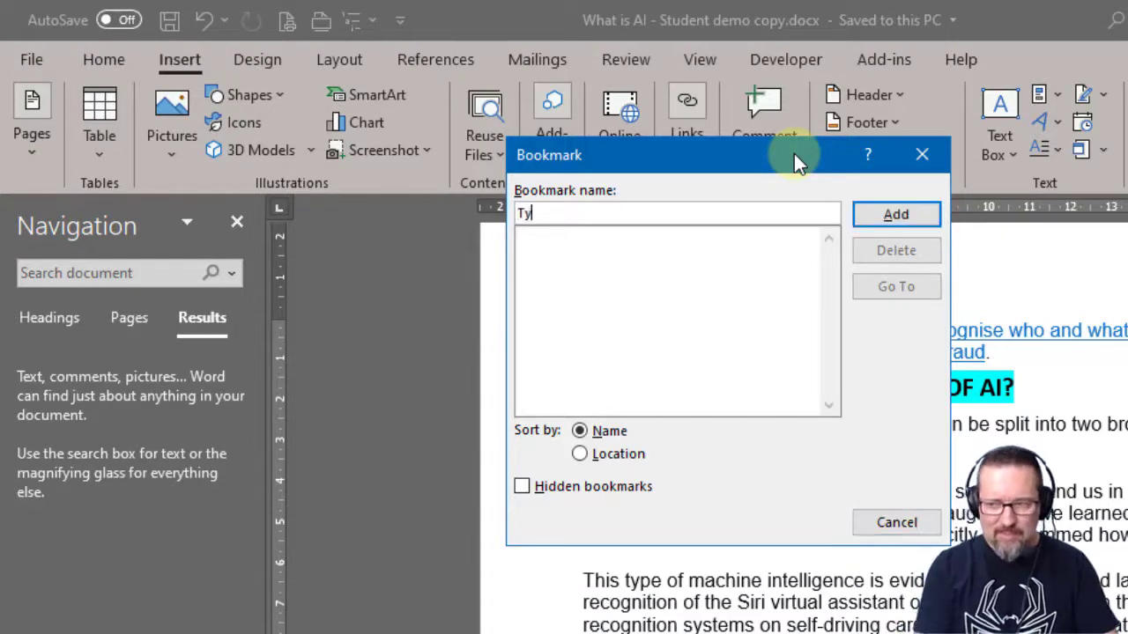
{"action": "type", "text": "pesOfAI"}
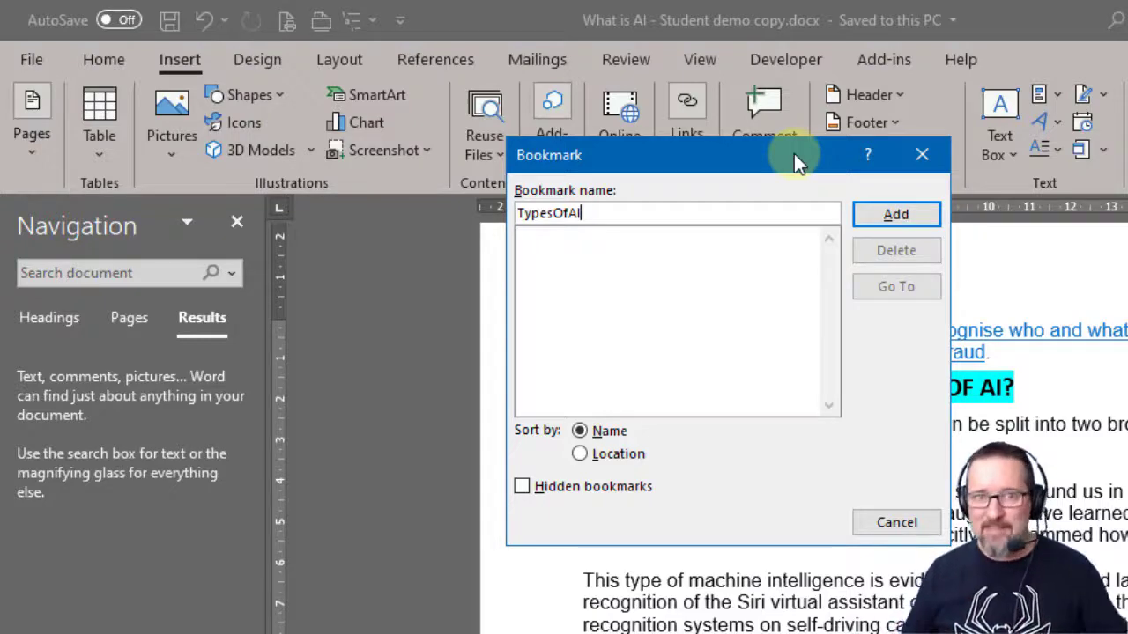
{"action": "mouse_move", "coordinate": [514, 225]}
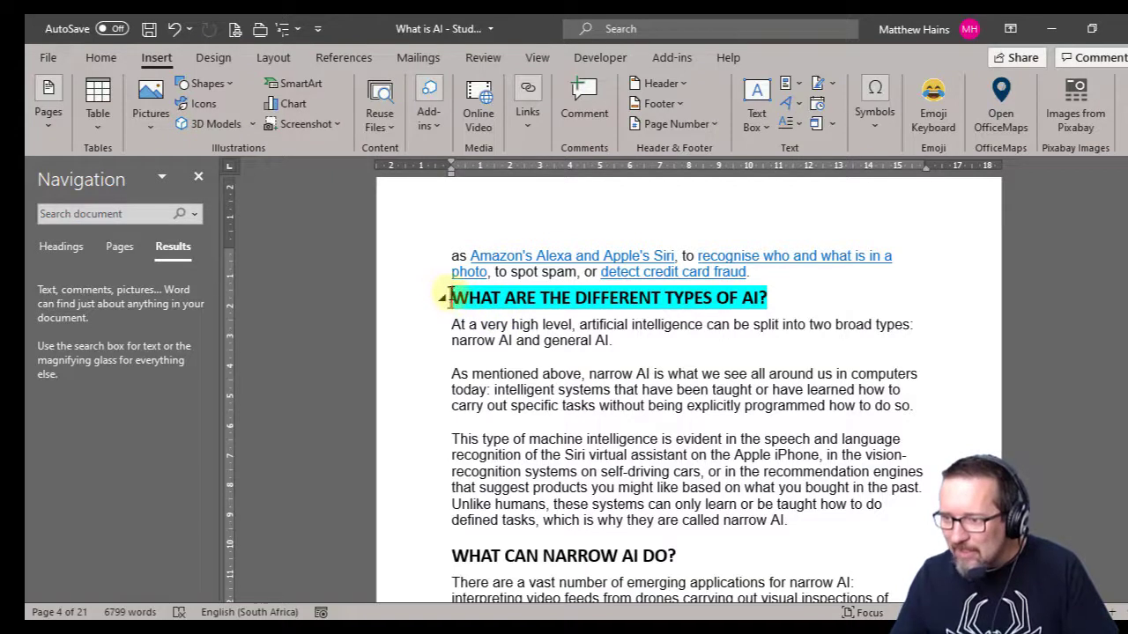
{"action": "mouse_move", "coordinate": [456, 310]}
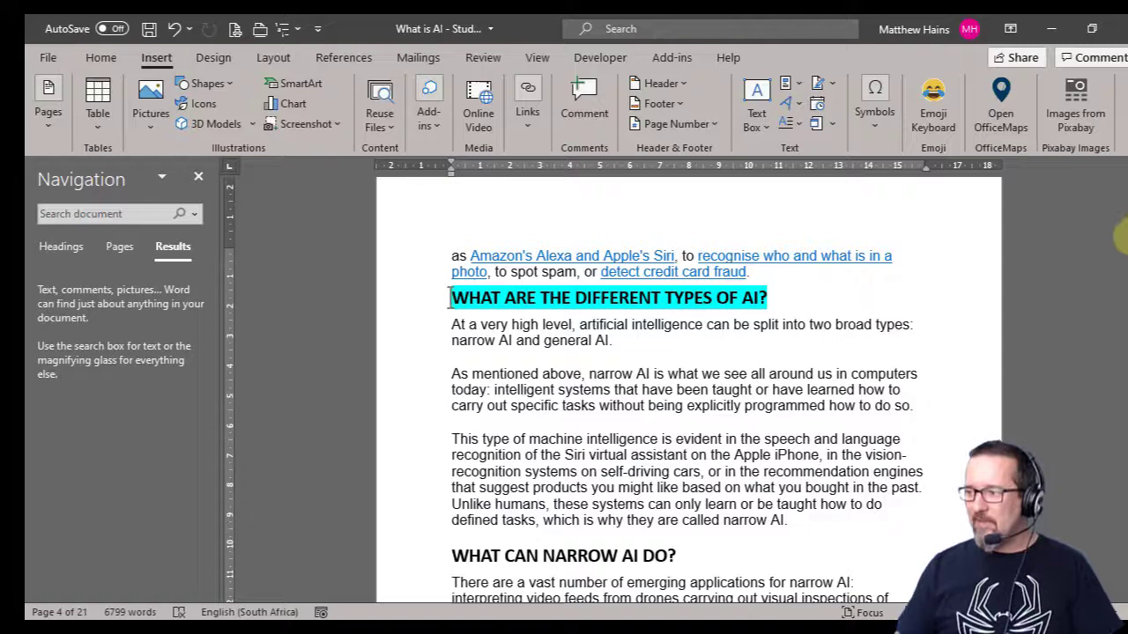
Scroll back to page 3 and bring up the context menu on 'Narrow AI and General AI'.
{"action": "scroll", "scroll_direction": "up", "scroll_amount": 3}
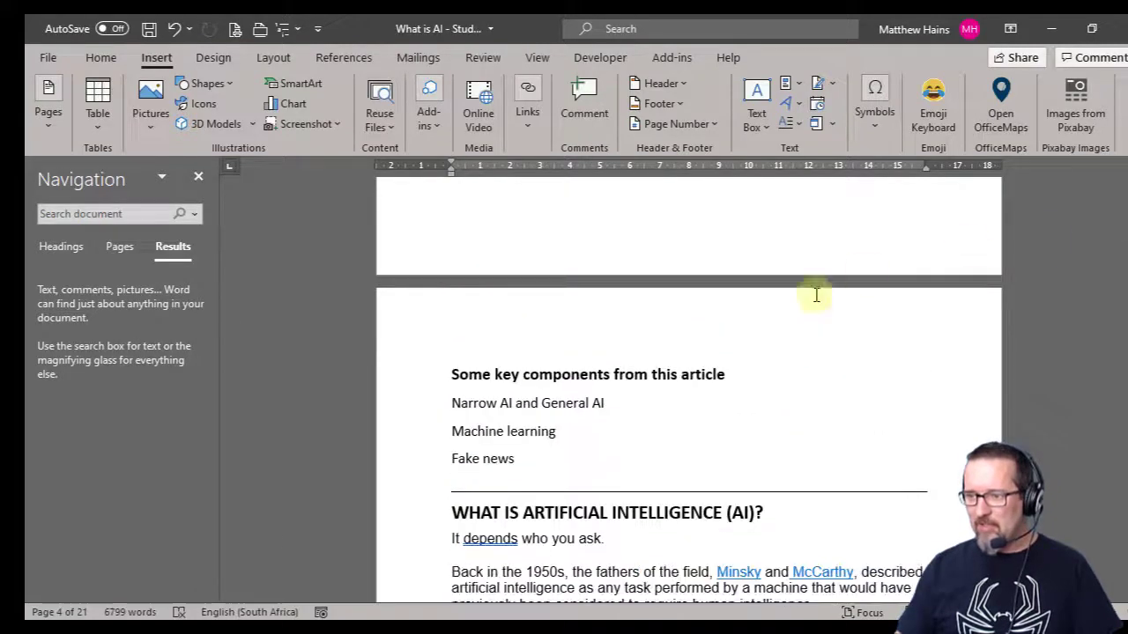
{"action": "scroll", "scroll_direction": "up", "scroll_amount": 3}
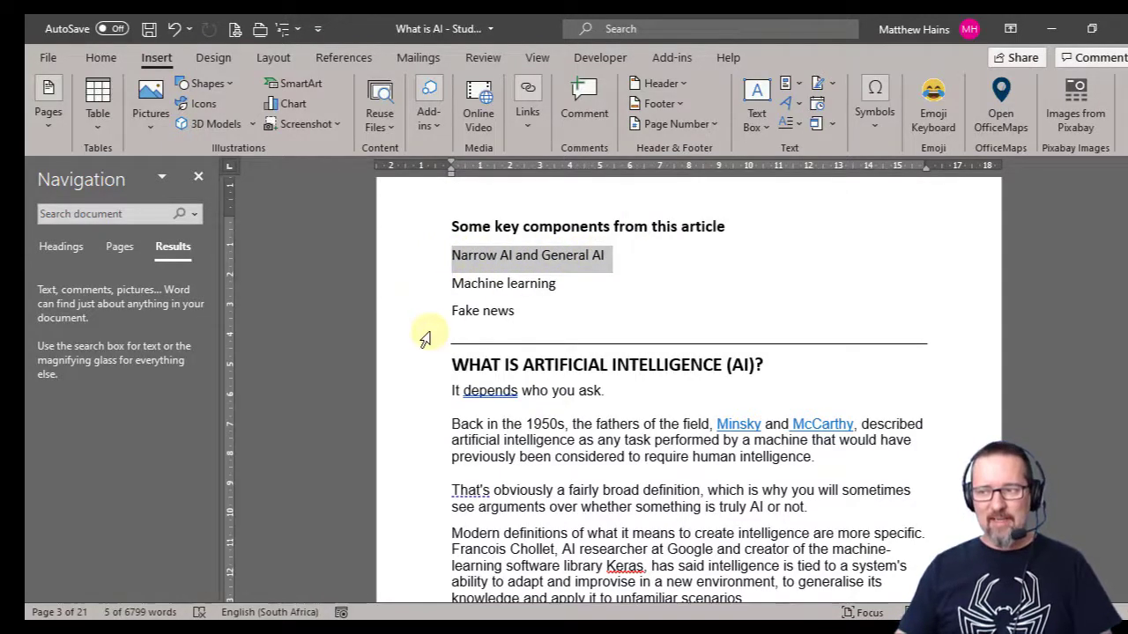
{"action": "mouse_move", "coordinate": [507, 278]}
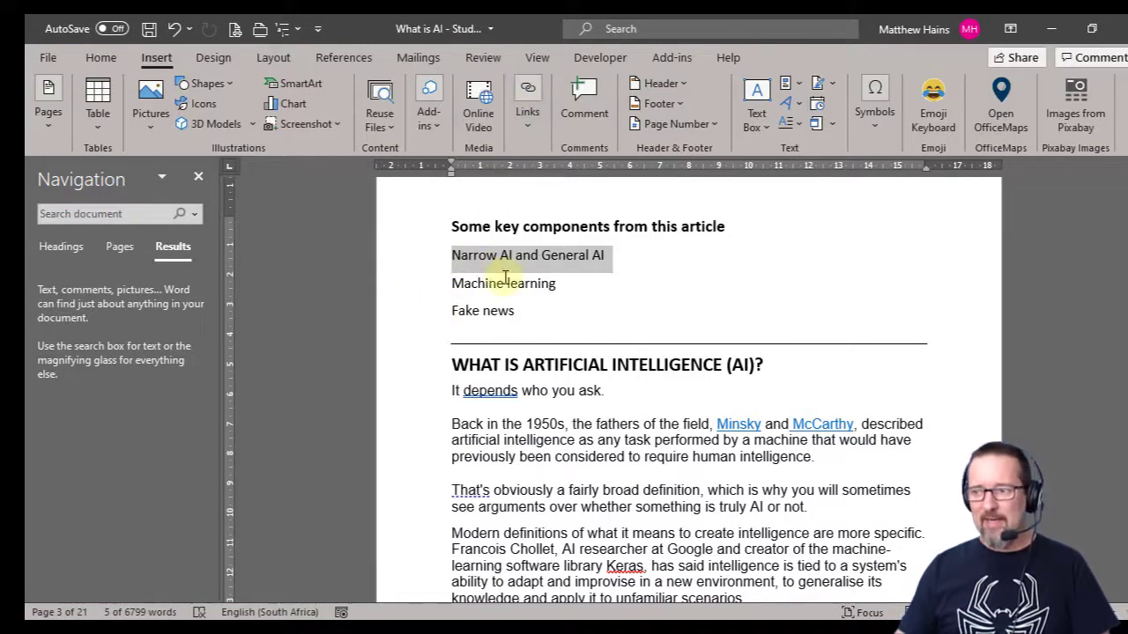
{"action": "right_click", "coordinate": [504, 255]}
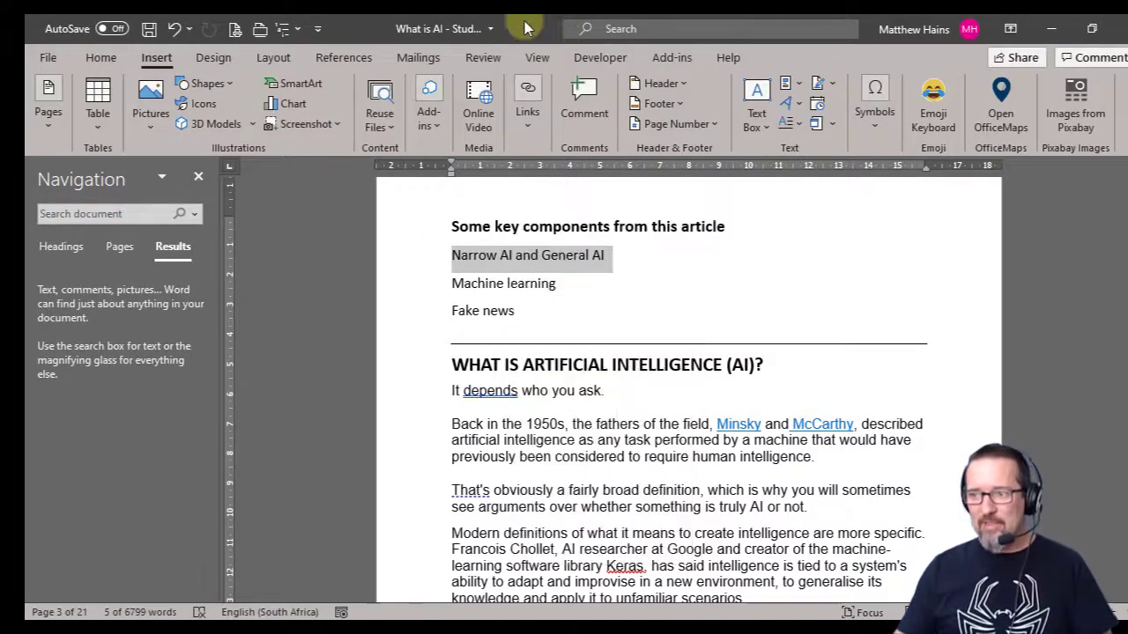
Reach the Insert Hyperlink dialog for 'Narrow AI and General AI' via Insert > Links > Link.
{"action": "key", "text": "ctrl+k"}
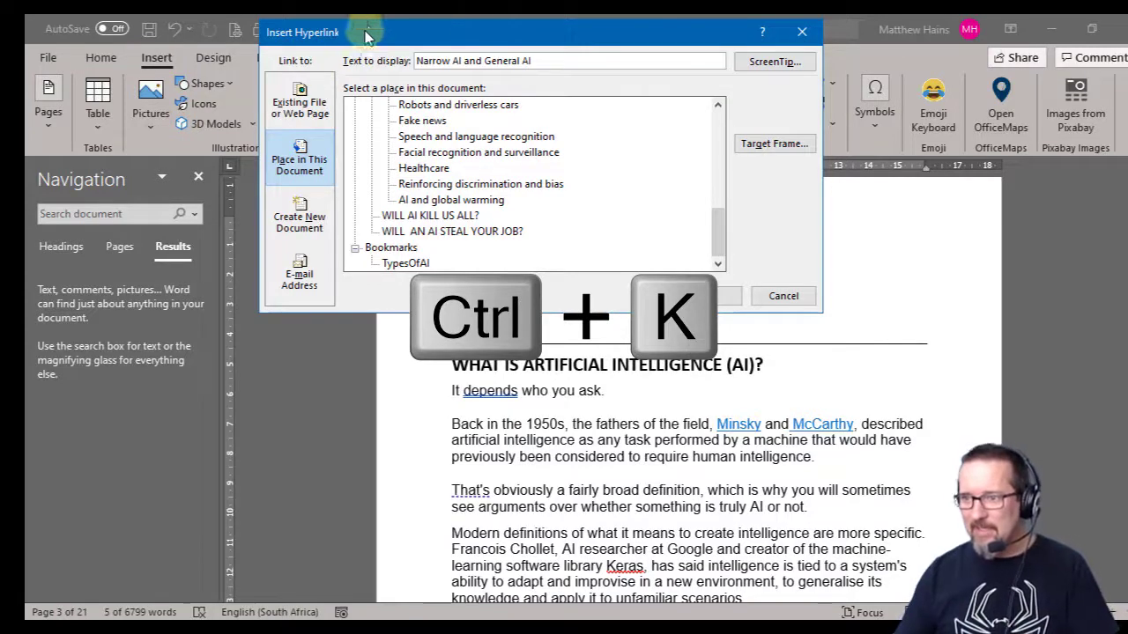
{"action": "mouse_move", "coordinate": [802, 32]}
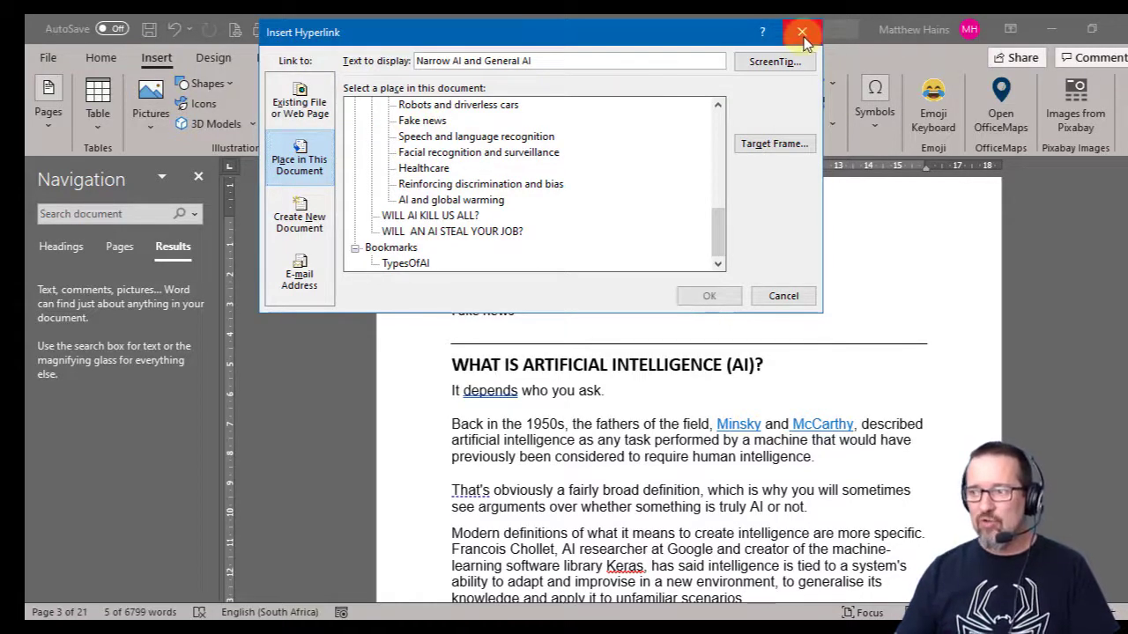
{"action": "left_click", "coordinate": [801, 32]}
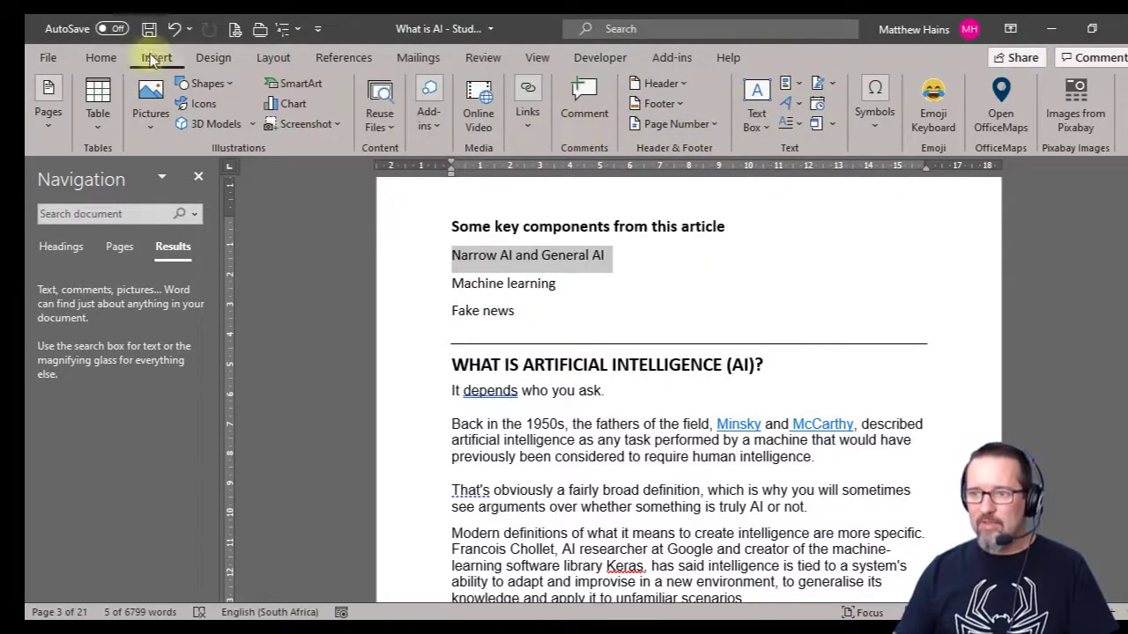
{"action": "left_click", "coordinate": [527, 96]}
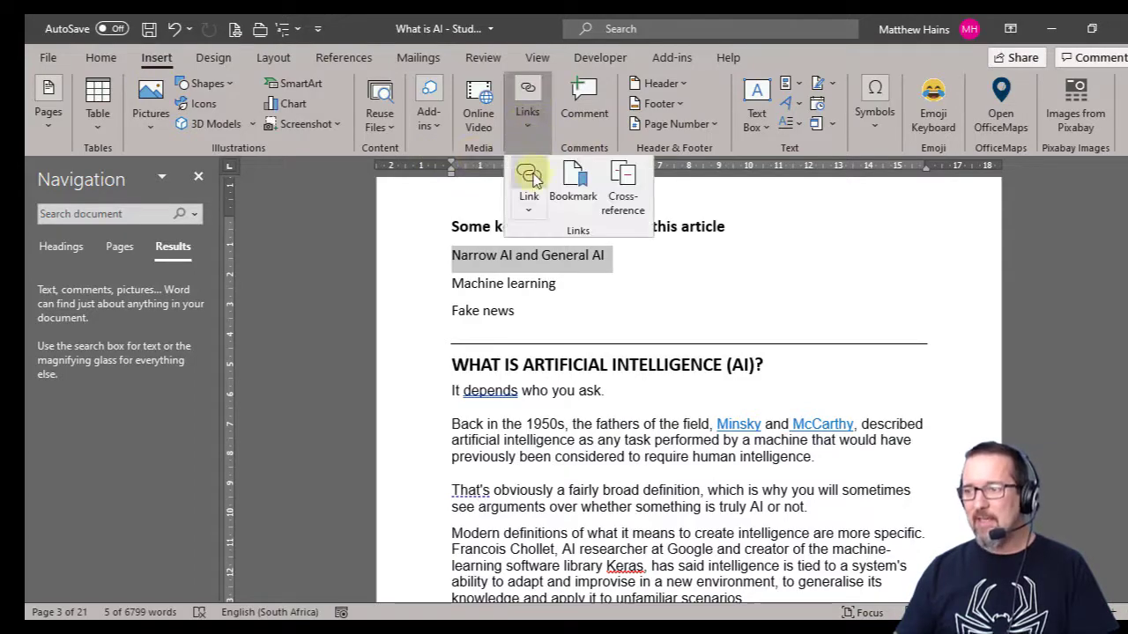
{"action": "left_click", "coordinate": [528, 185]}
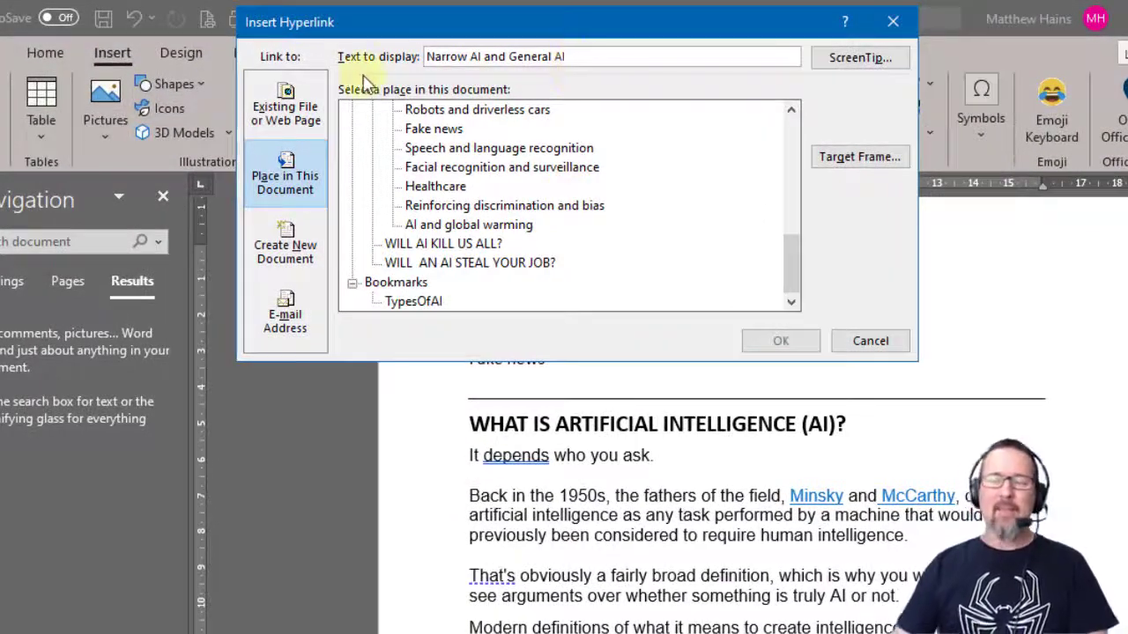
Link 'Narrow AI and General AI' to the TypesOfAI bookmark under Place in This Document.
{"action": "left_click", "coordinate": [285, 106]}
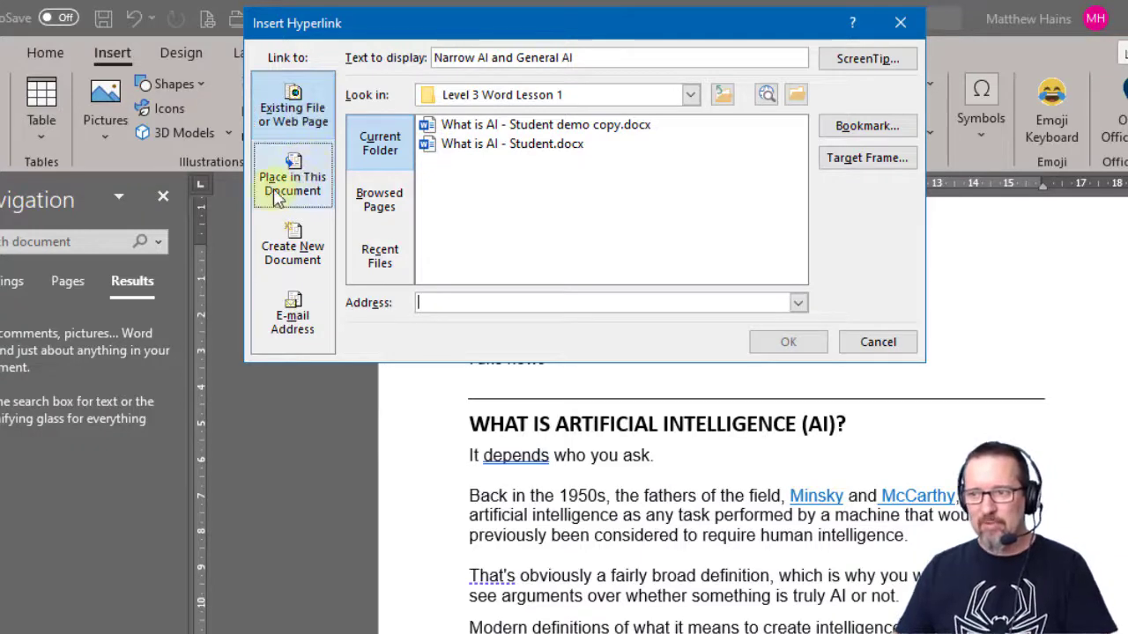
{"action": "mouse_move", "coordinate": [308, 192]}
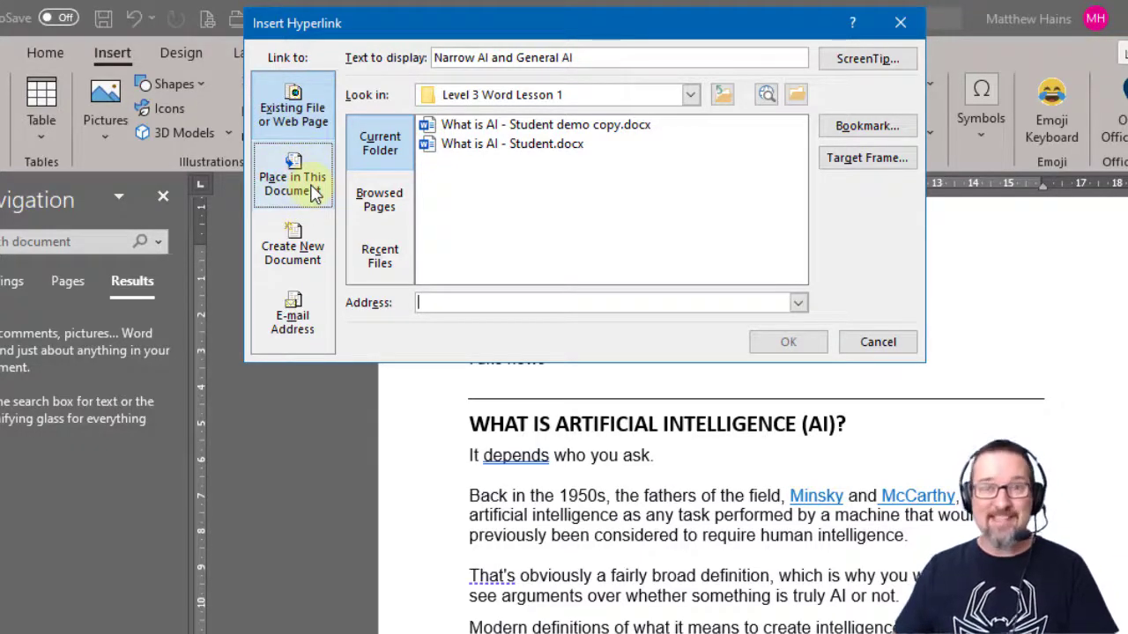
{"action": "left_click", "coordinate": [293, 176]}
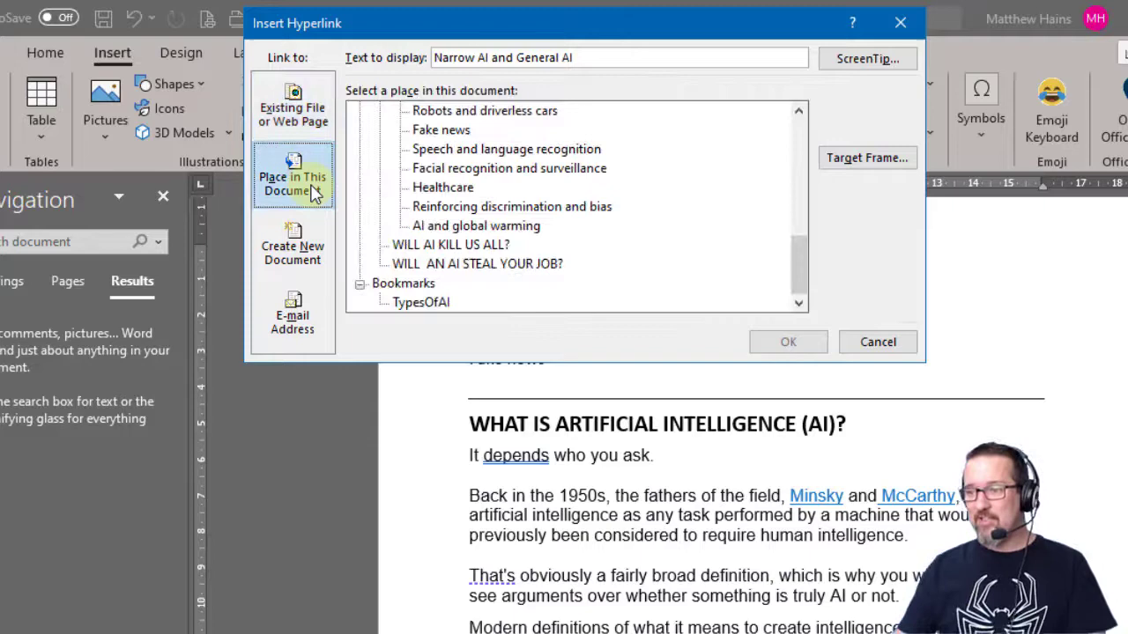
{"action": "scroll", "scroll_direction": "down", "scroll_amount": 3}
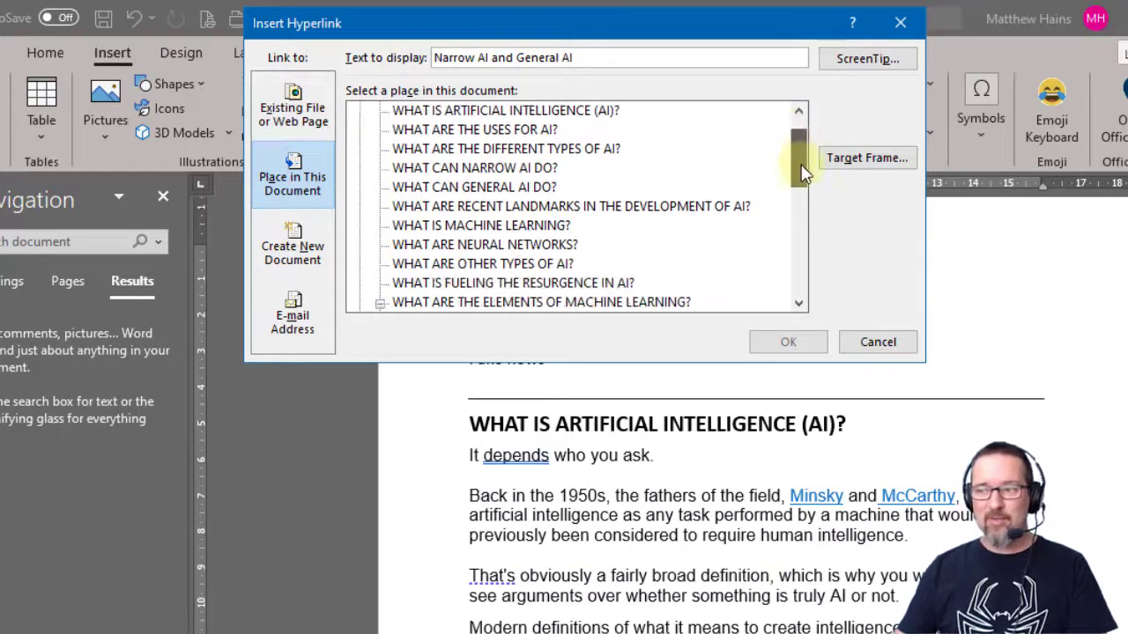
{"action": "scroll", "scroll_direction": "down", "scroll_amount": 3}
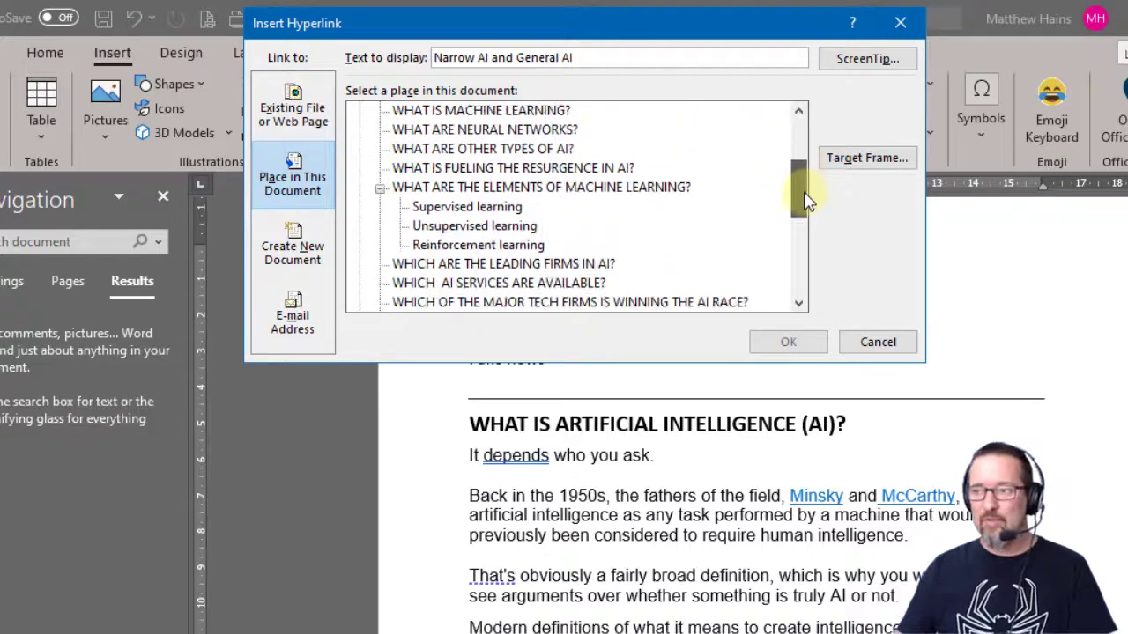
{"action": "scroll", "scroll_direction": "down", "scroll_amount": 3}
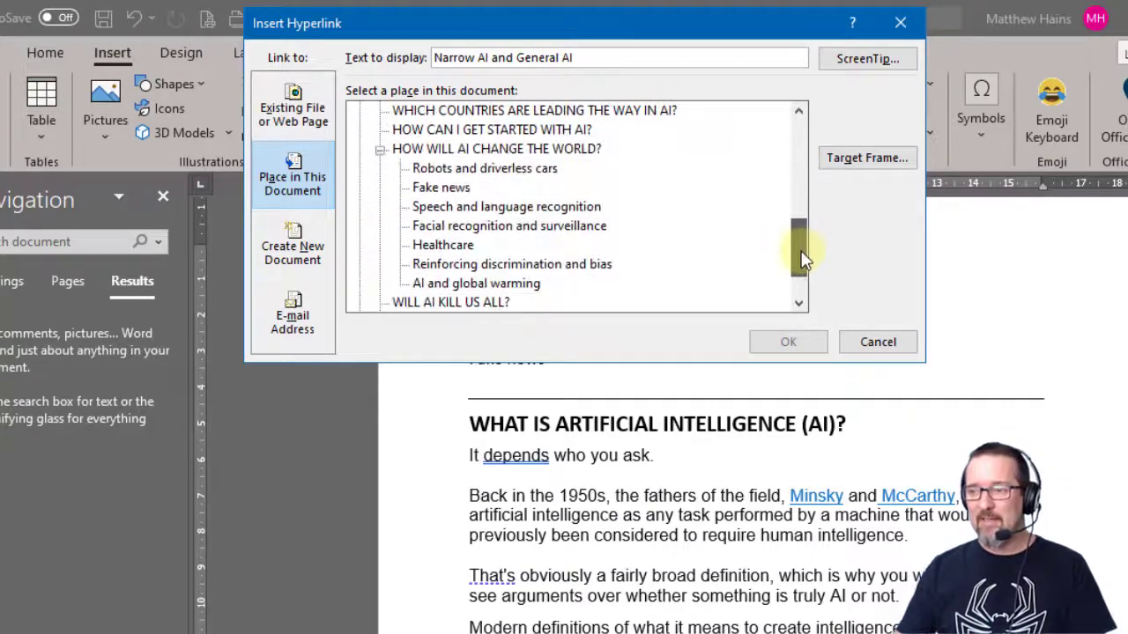
{"action": "scroll", "scroll_direction": "down", "scroll_amount": 3}
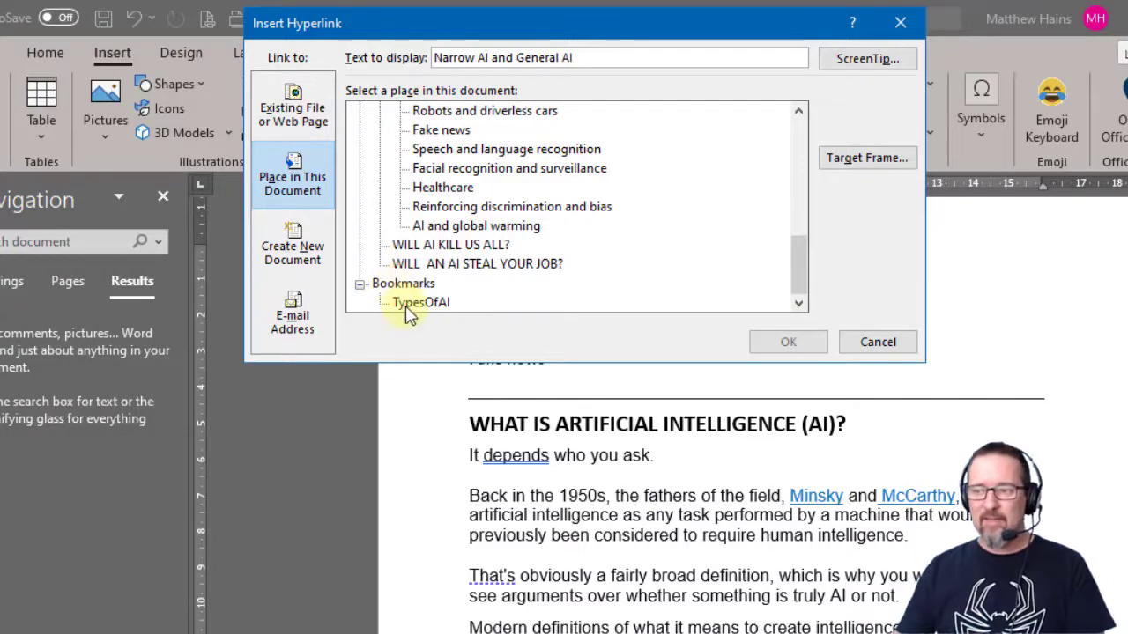
{"action": "mouse_move", "coordinate": [432, 308]}
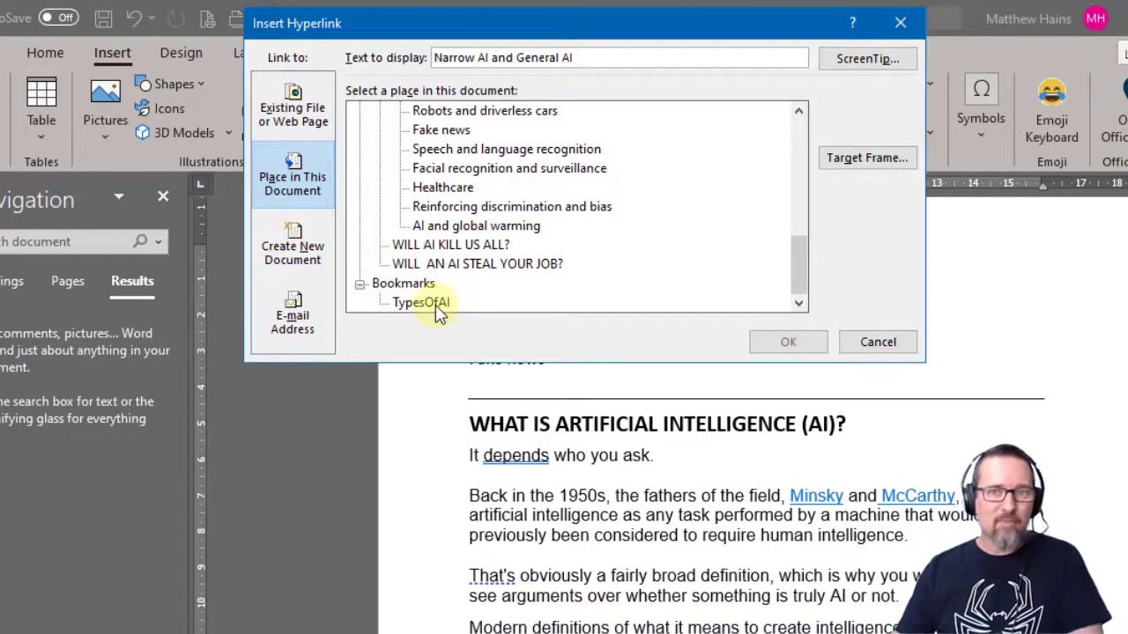
{"action": "left_click", "coordinate": [420, 303]}
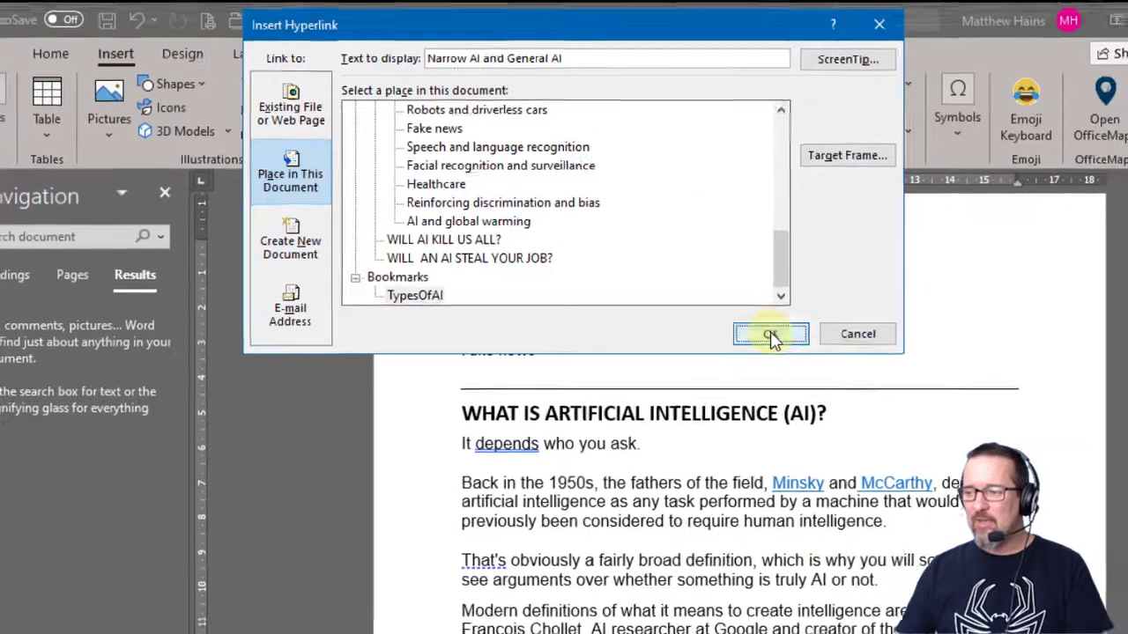
{"action": "left_click", "coordinate": [768, 334]}
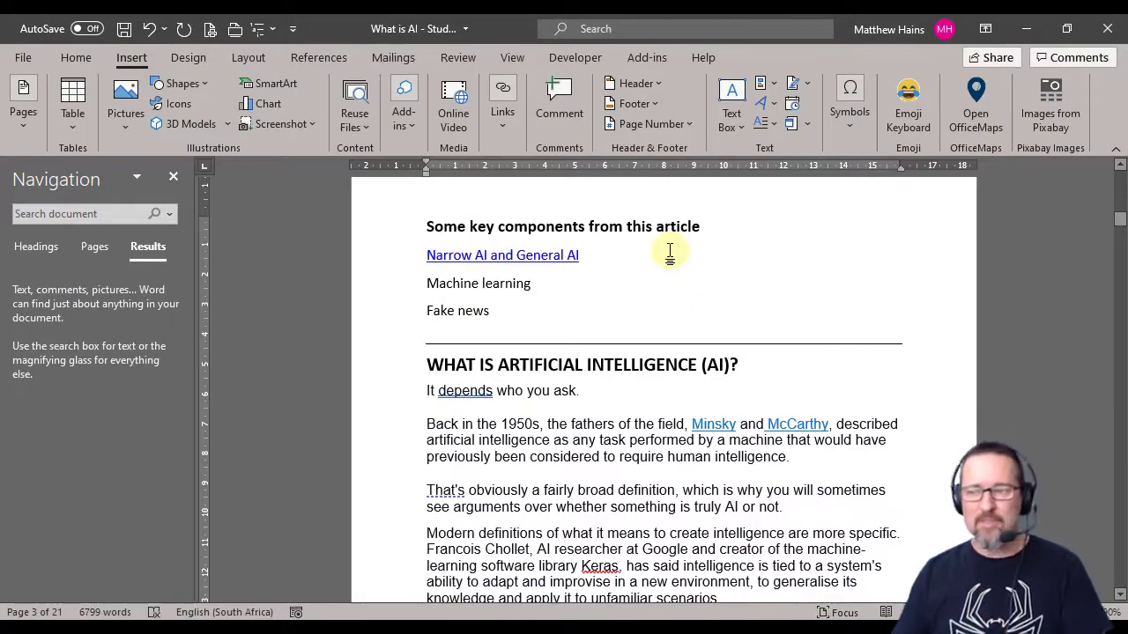
{"action": "mouse_move", "coordinate": [546, 254]}
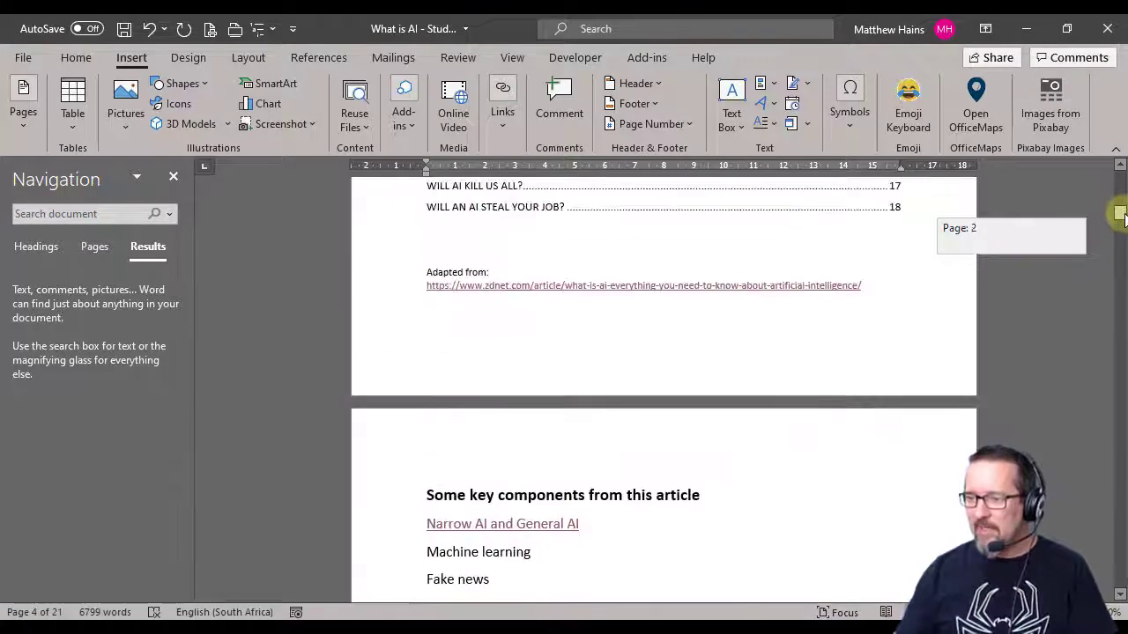
{"action": "scroll", "scroll_direction": "down", "scroll_amount": 3}
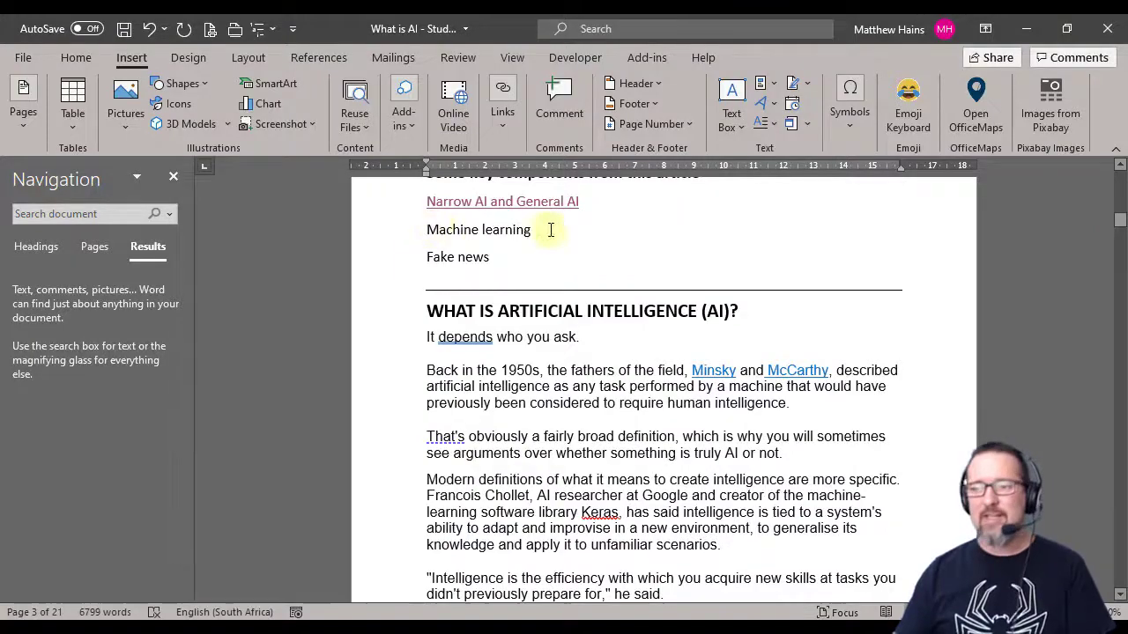
{"action": "mouse_move", "coordinate": [1078, 250]}
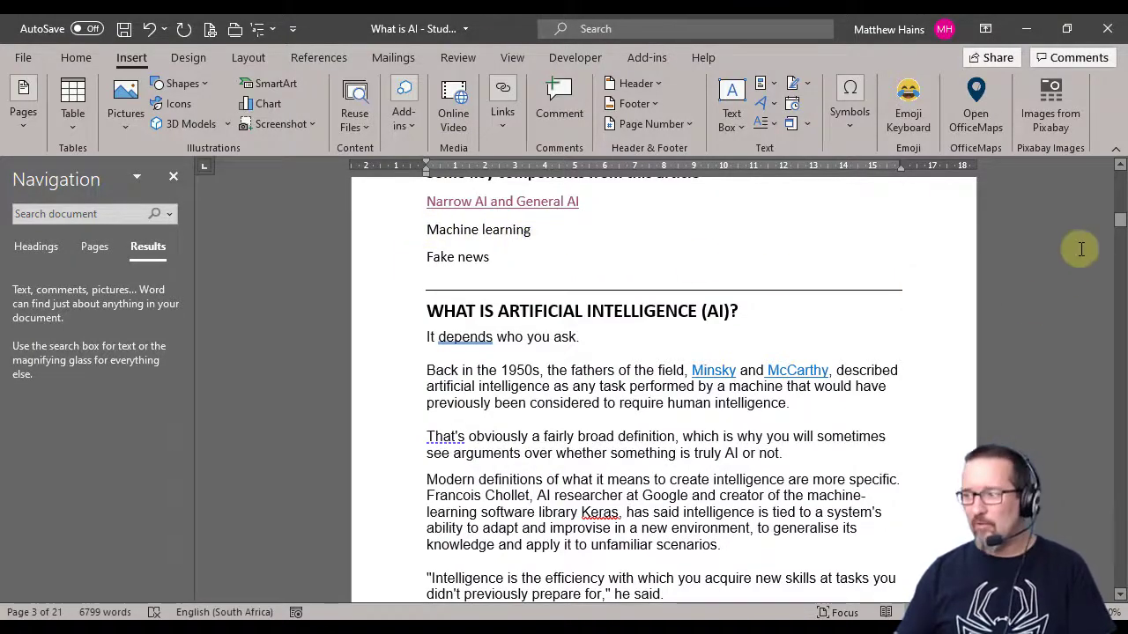
Scroll down to the WHAT IS MACHINE LEARNING? heading on page 8.
{"action": "scroll", "scroll_direction": "down", "scroll_amount": 3}
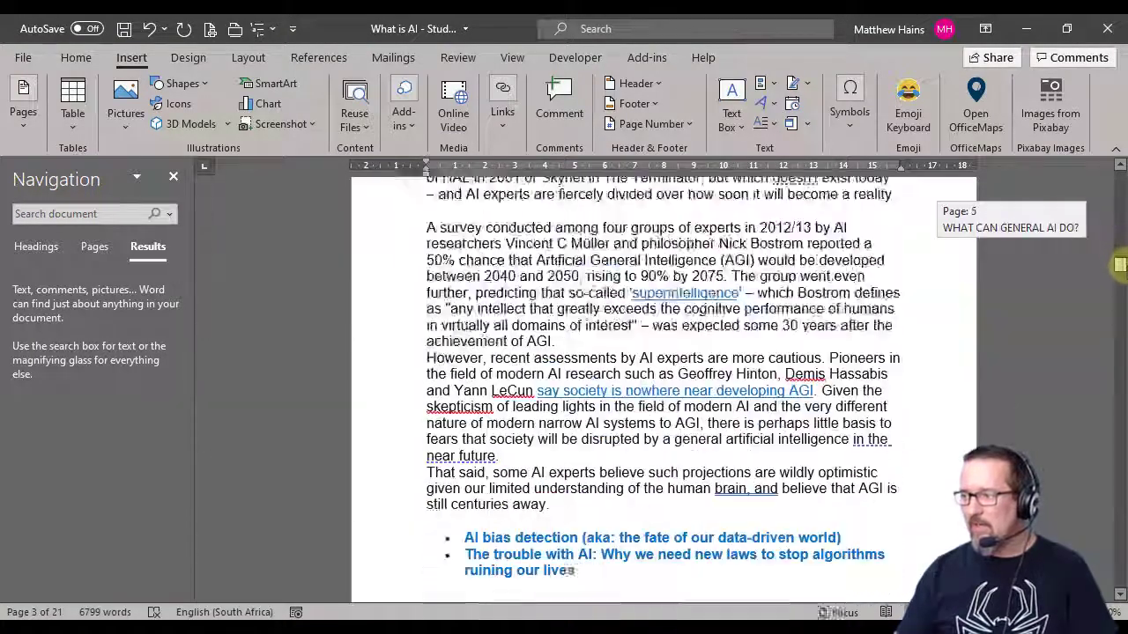
{"action": "scroll", "scroll_direction": "down", "scroll_amount": 3}
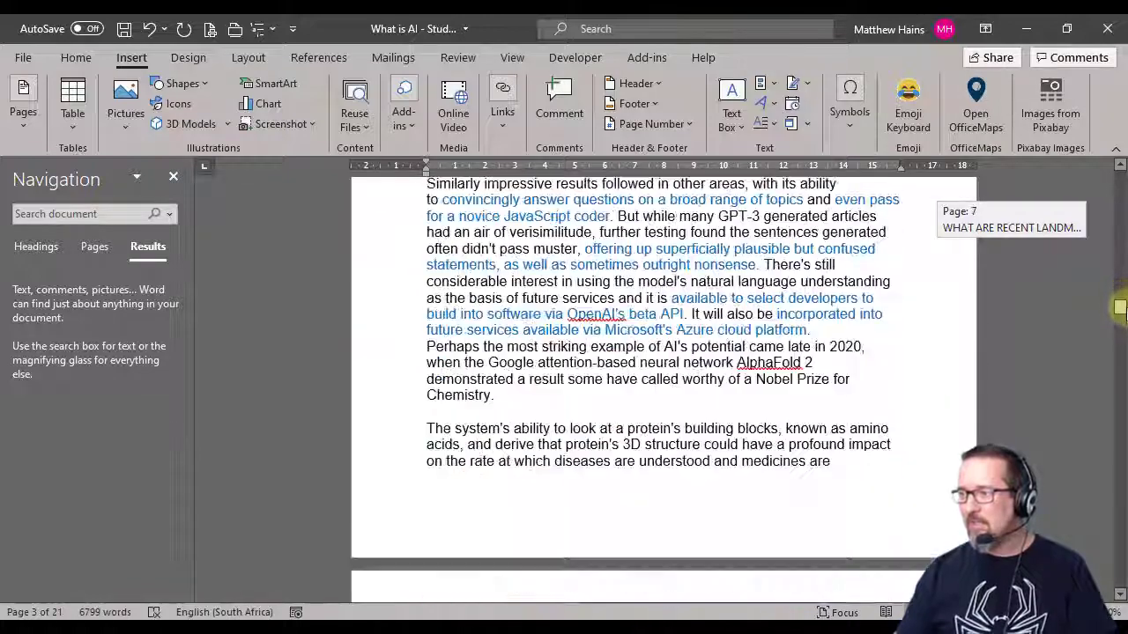
{"action": "scroll", "scroll_direction": "down", "scroll_amount": 3}
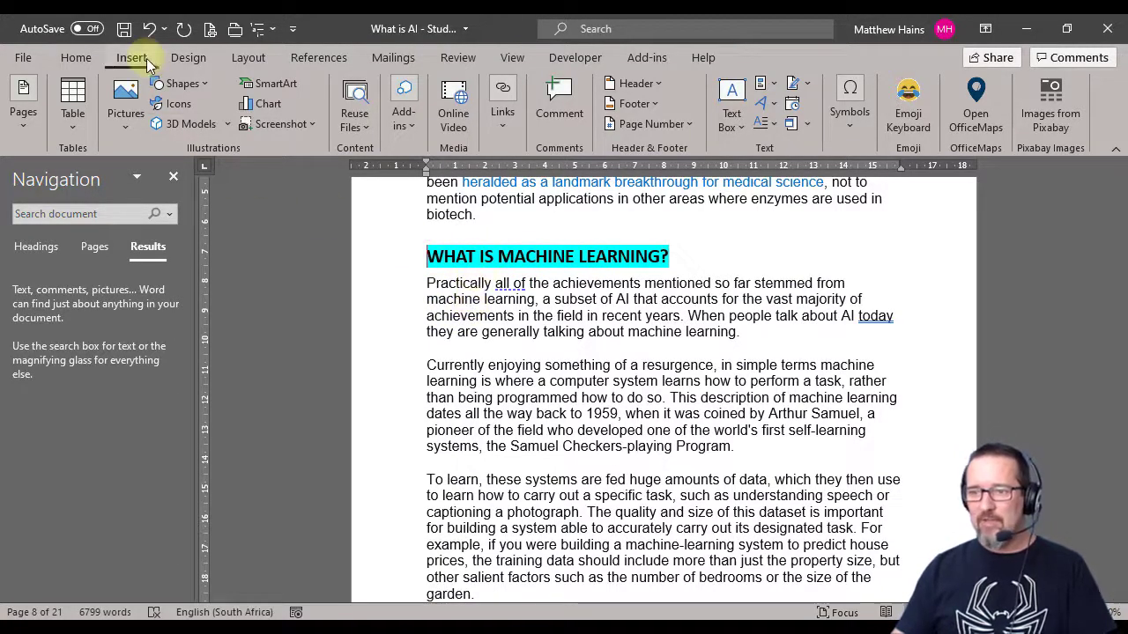
Add a bookmark named MachineLearning at the WHAT IS MACHINE LEARNING? heading.
{"action": "left_click", "coordinate": [502, 100]}
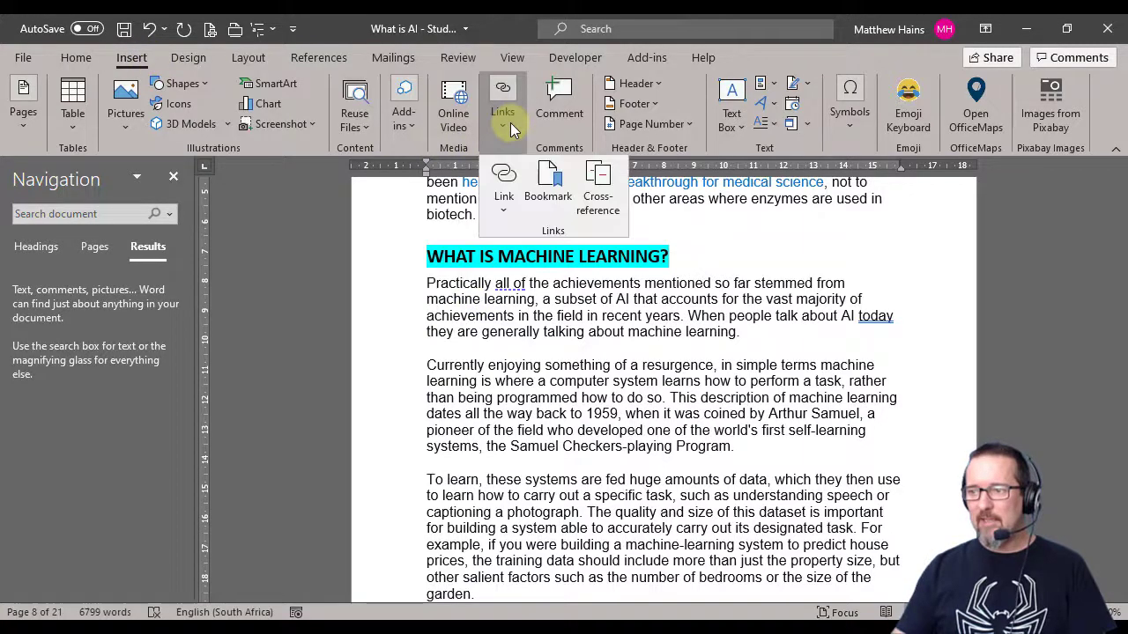
{"action": "mouse_move", "coordinate": [546, 181]}
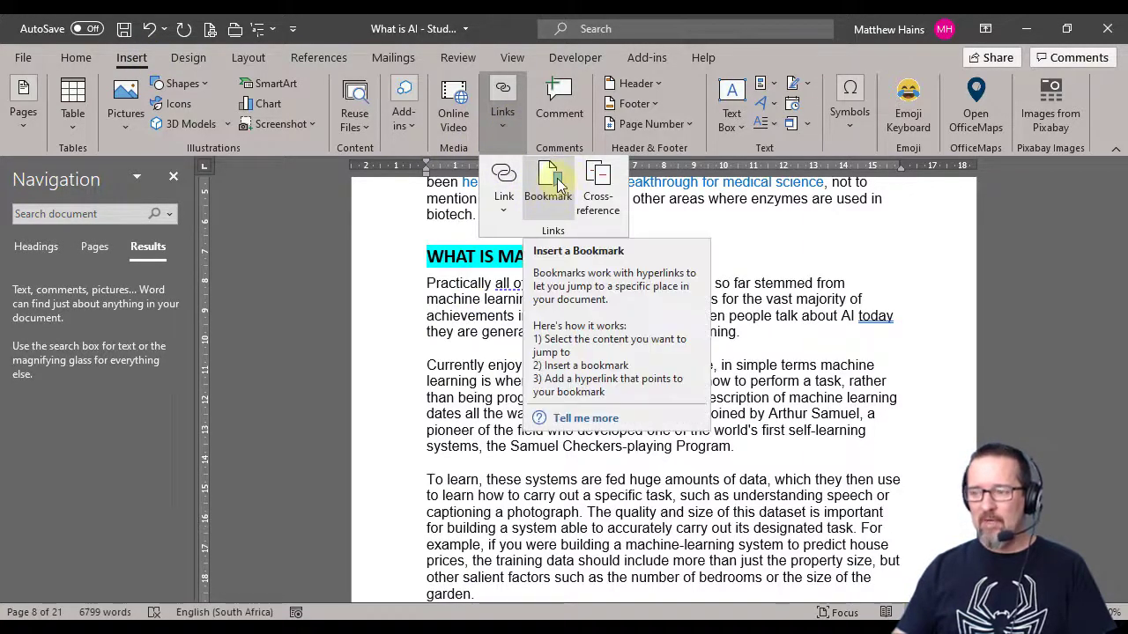
{"action": "left_click", "coordinate": [546, 185]}
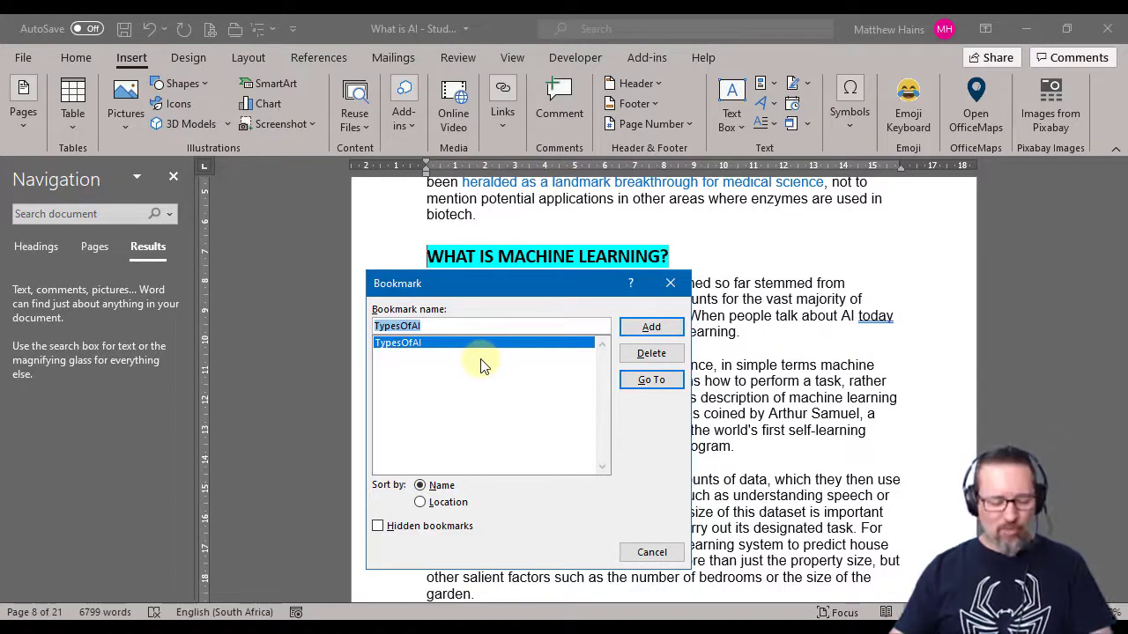
{"action": "type", "text": "Machine"}
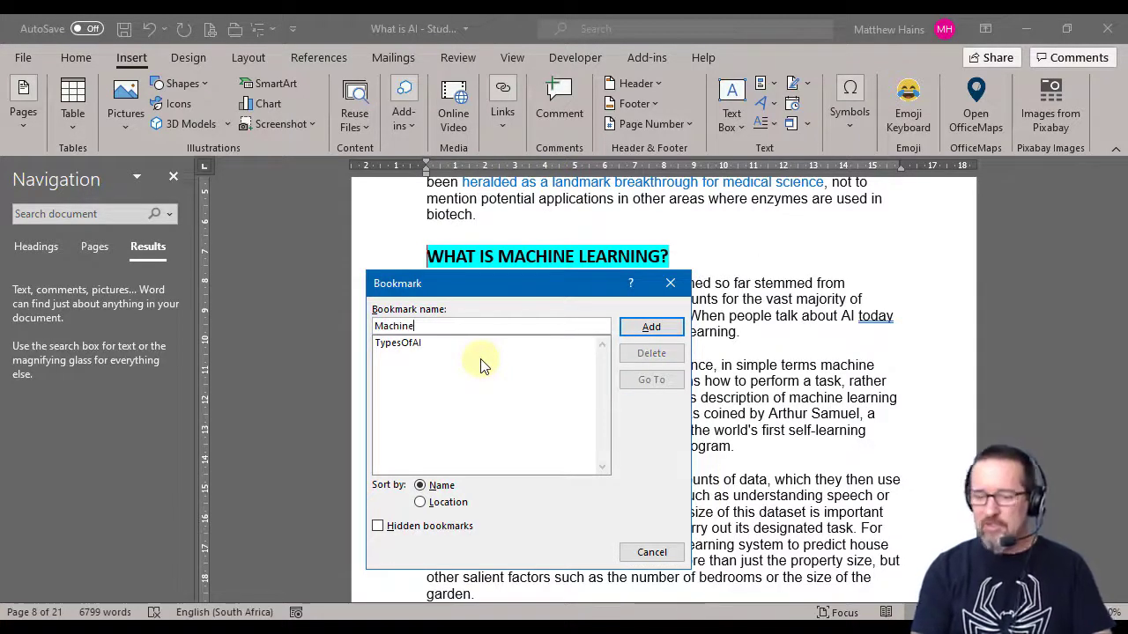
{"action": "type", "text": "Learning"}
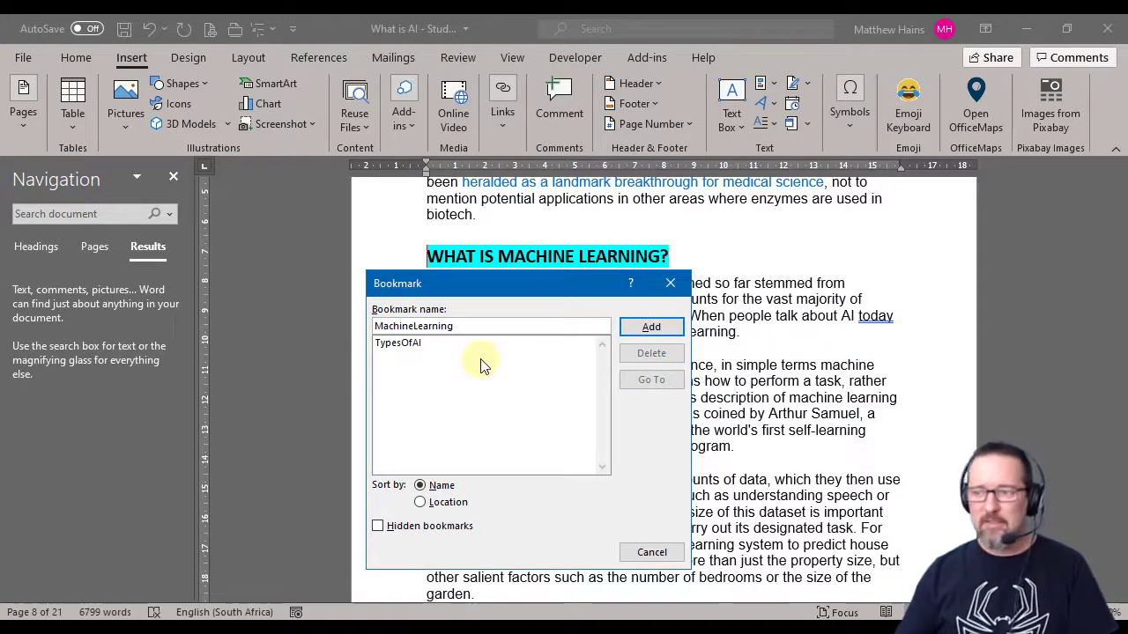
{"action": "mouse_move", "coordinate": [504, 344]}
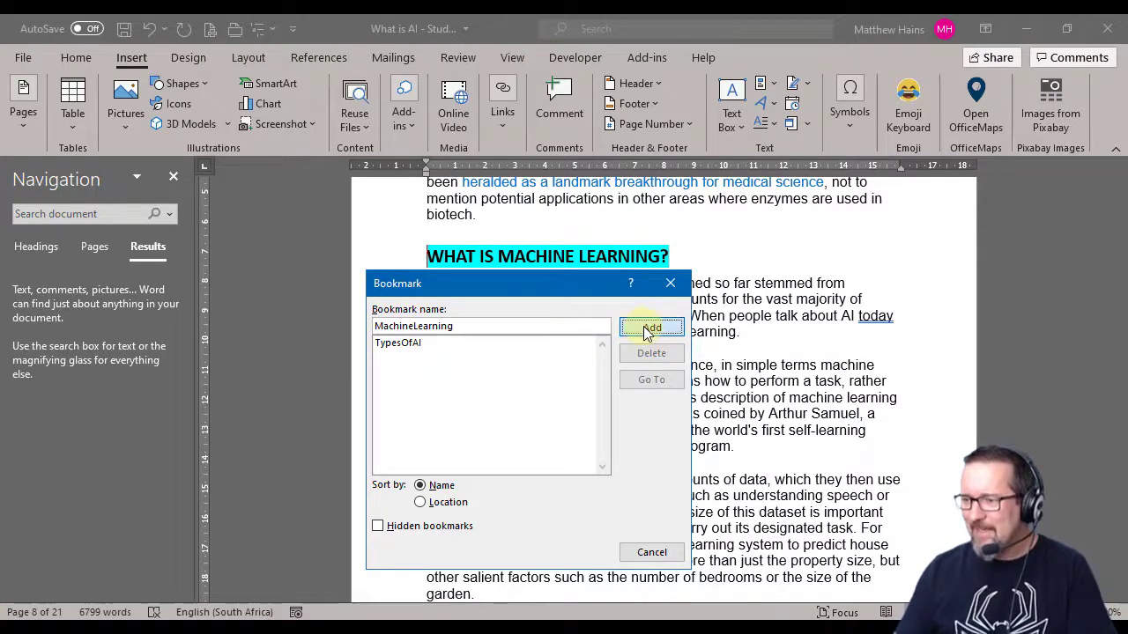
{"action": "left_click", "coordinate": [652, 326]}
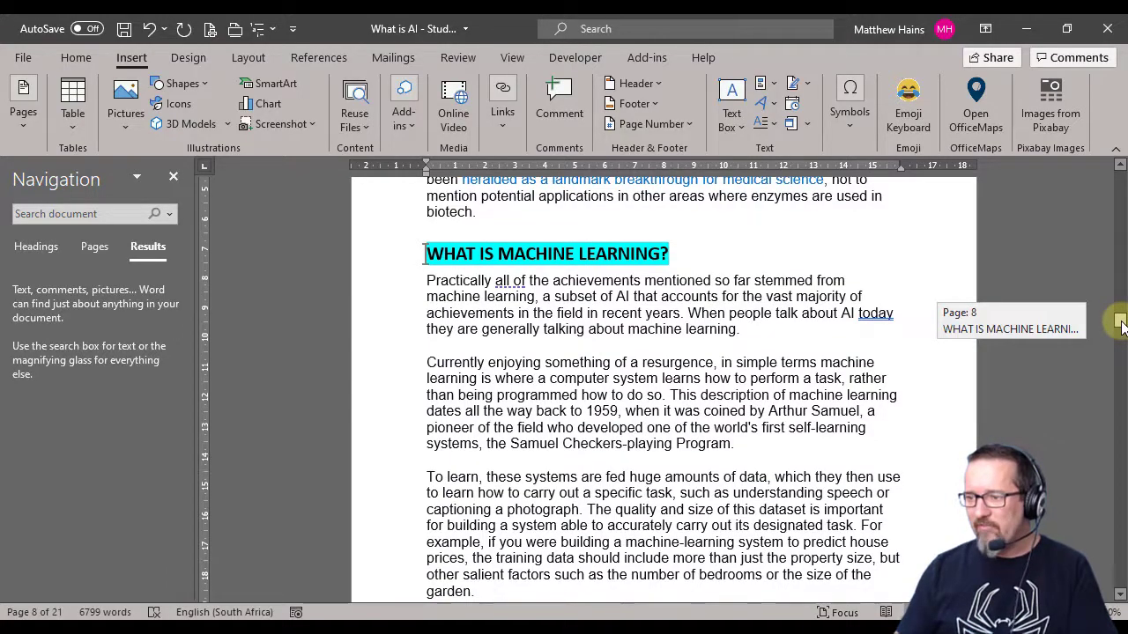
Scroll to the Fake news heading on page 15 and start a bookmark for it.
{"action": "scroll", "scroll_direction": "down", "scroll_amount": 3}
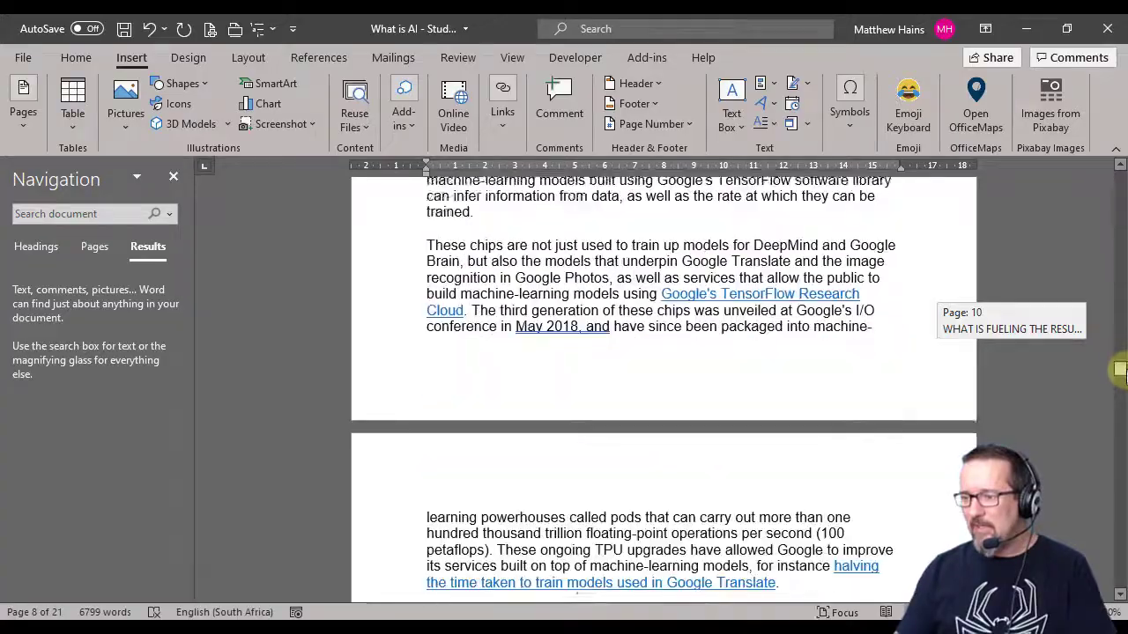
{"action": "scroll", "scroll_direction": "down", "scroll_amount": 3}
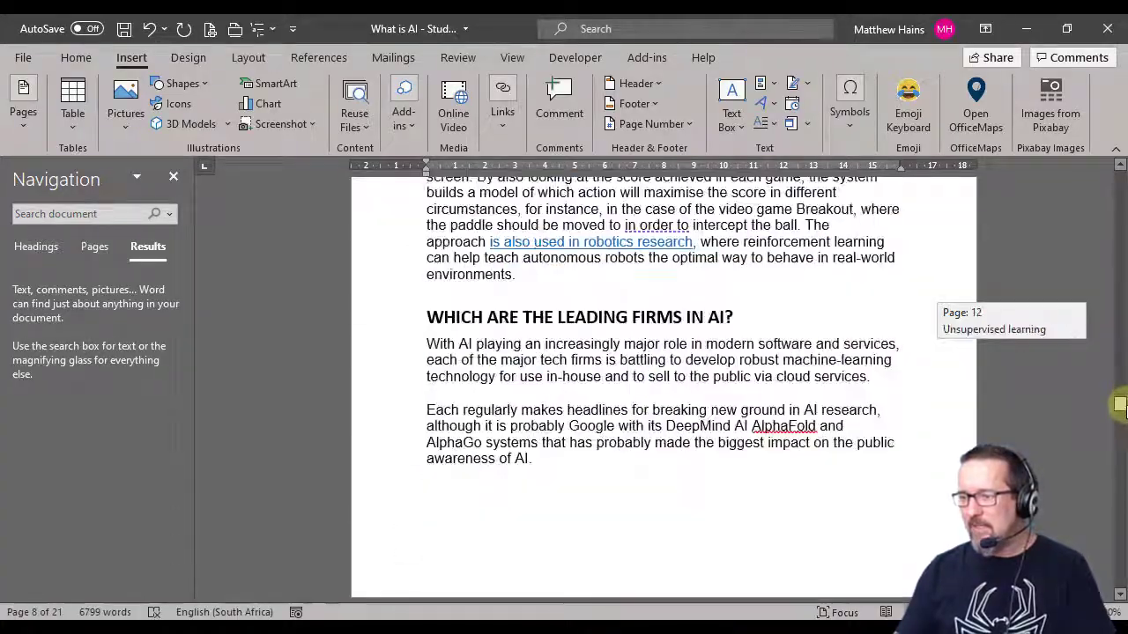
{"action": "scroll", "scroll_direction": "down", "scroll_amount": 3}
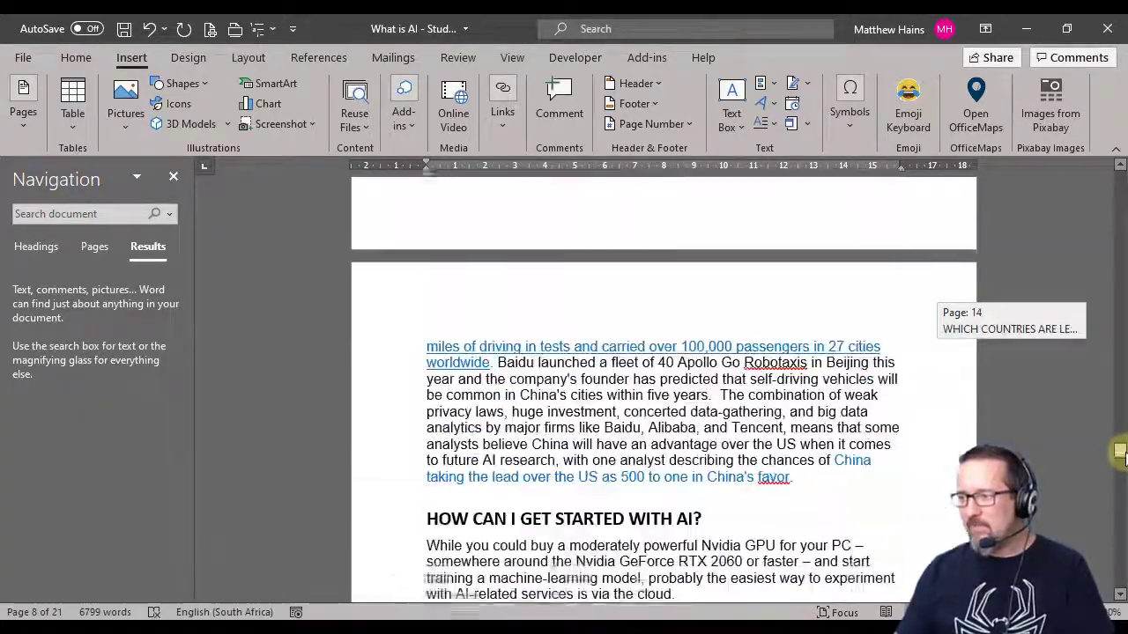
{"action": "scroll", "scroll_direction": "up", "scroll_amount": 3}
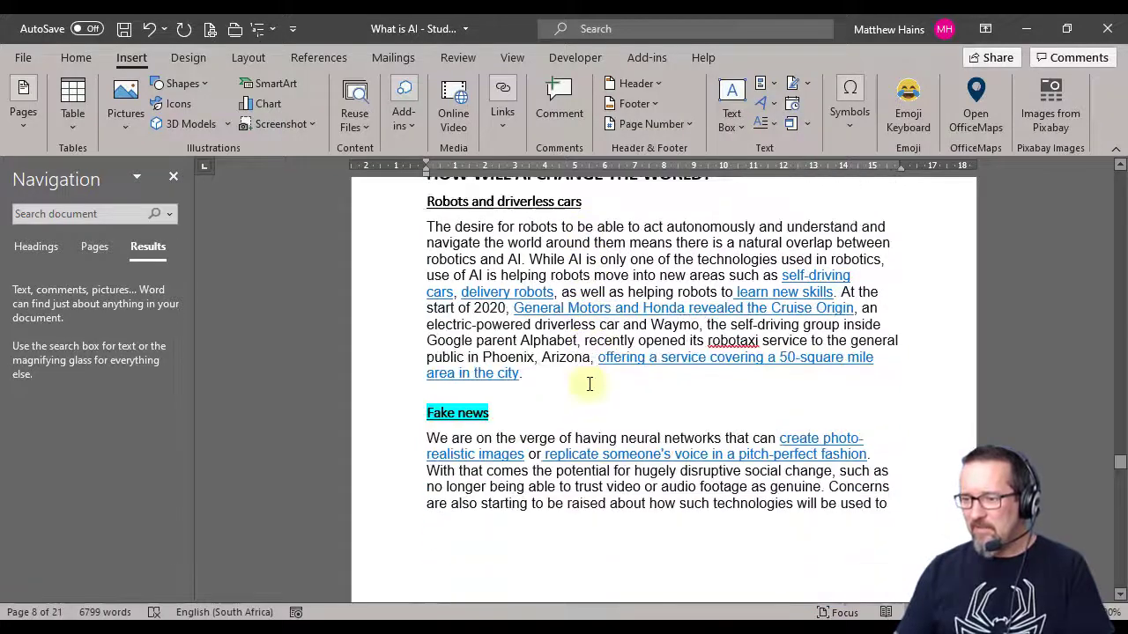
{"action": "scroll", "scroll_direction": "down", "scroll_amount": 3}
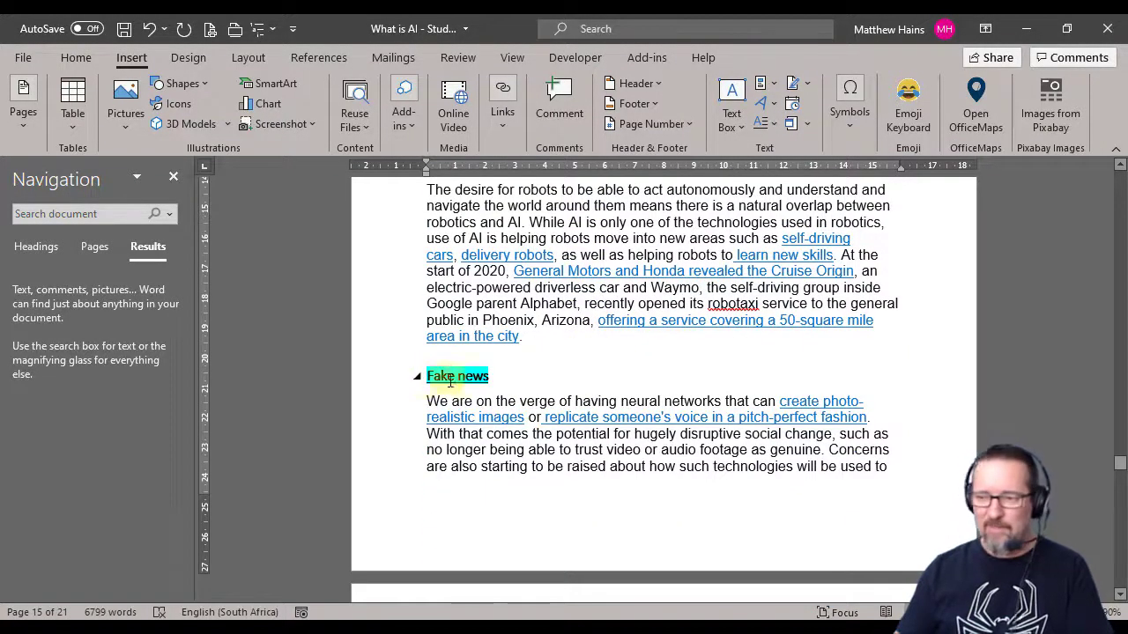
{"action": "left_click", "coordinate": [502, 99]}
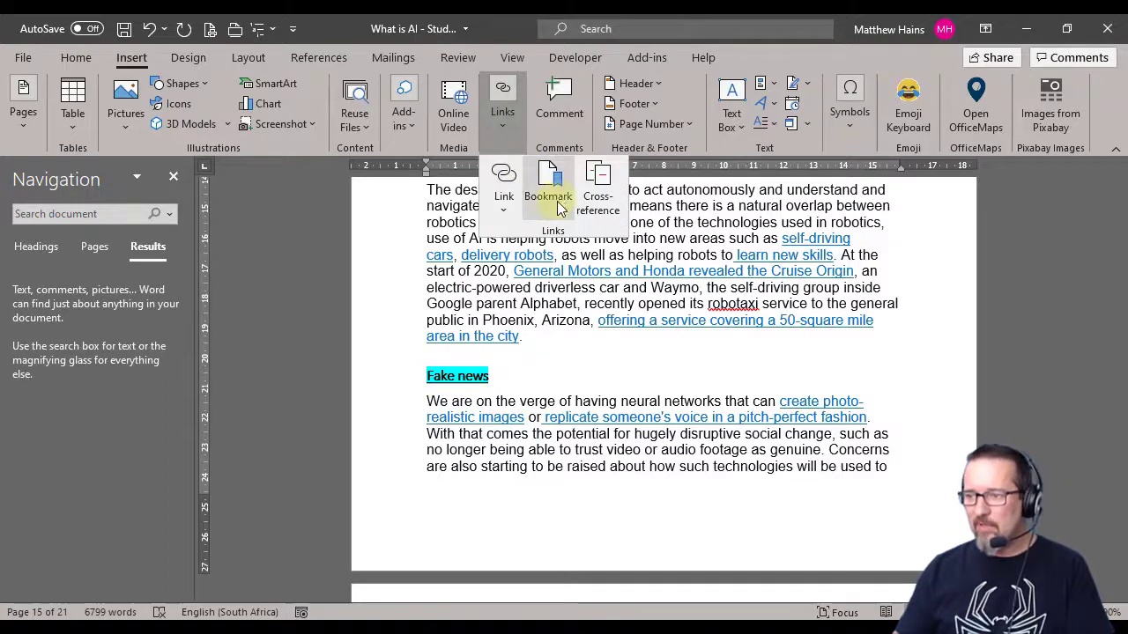
{"action": "left_click", "coordinate": [548, 182]}
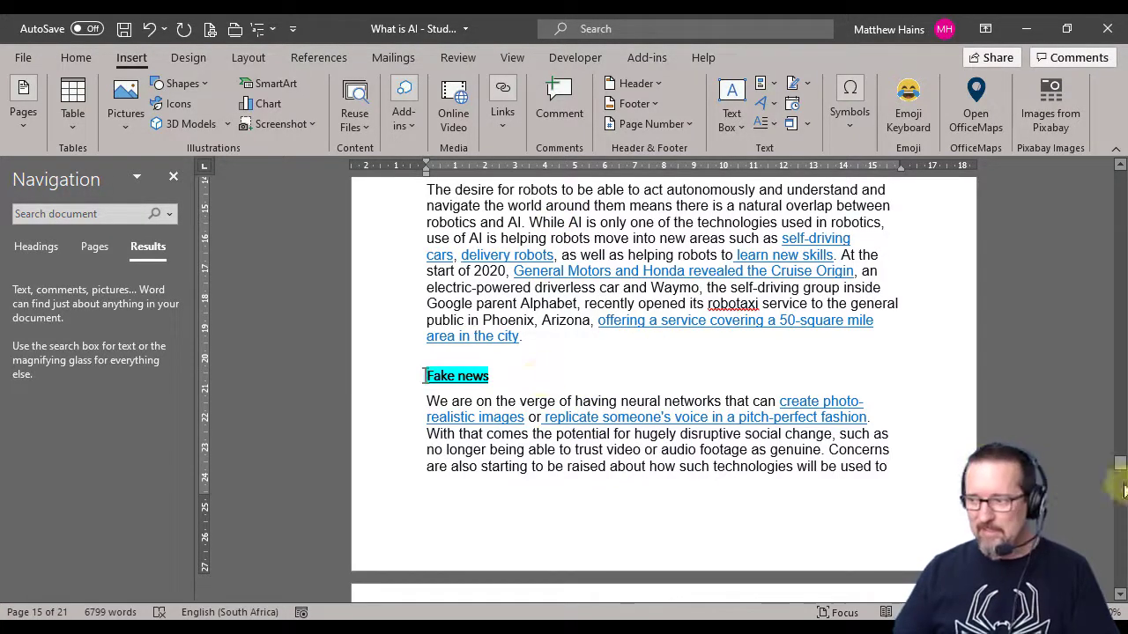
Link the 'Machine learning' list item to the MachineLearning bookmark.
{"action": "scroll", "scroll_direction": "down", "scroll_amount": 3}
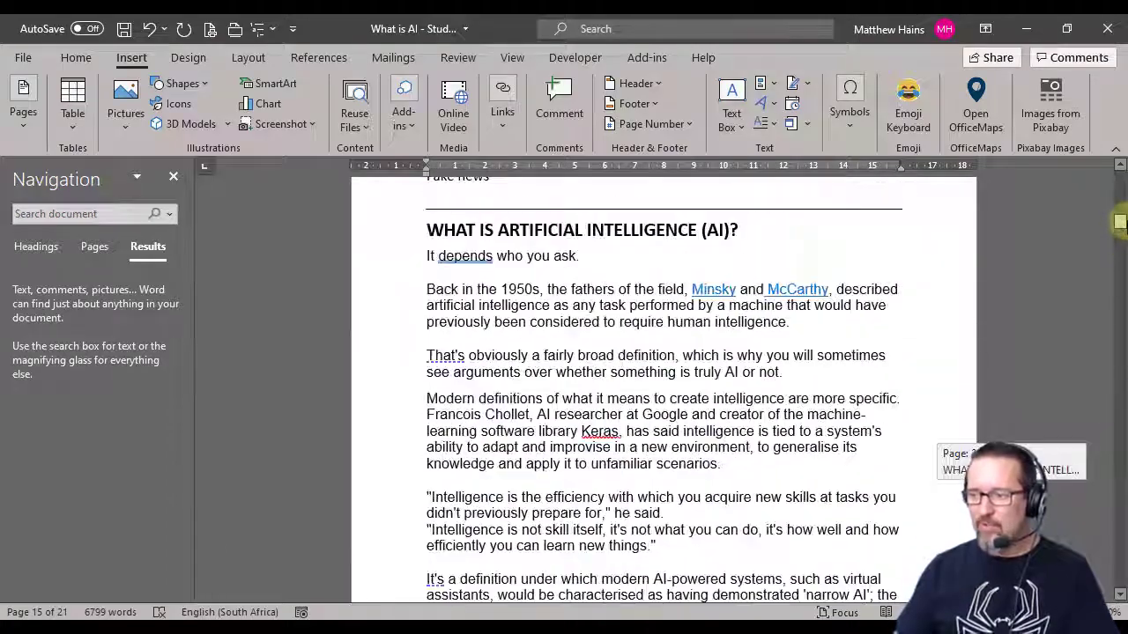
{"action": "scroll", "scroll_direction": "up", "scroll_amount": 3}
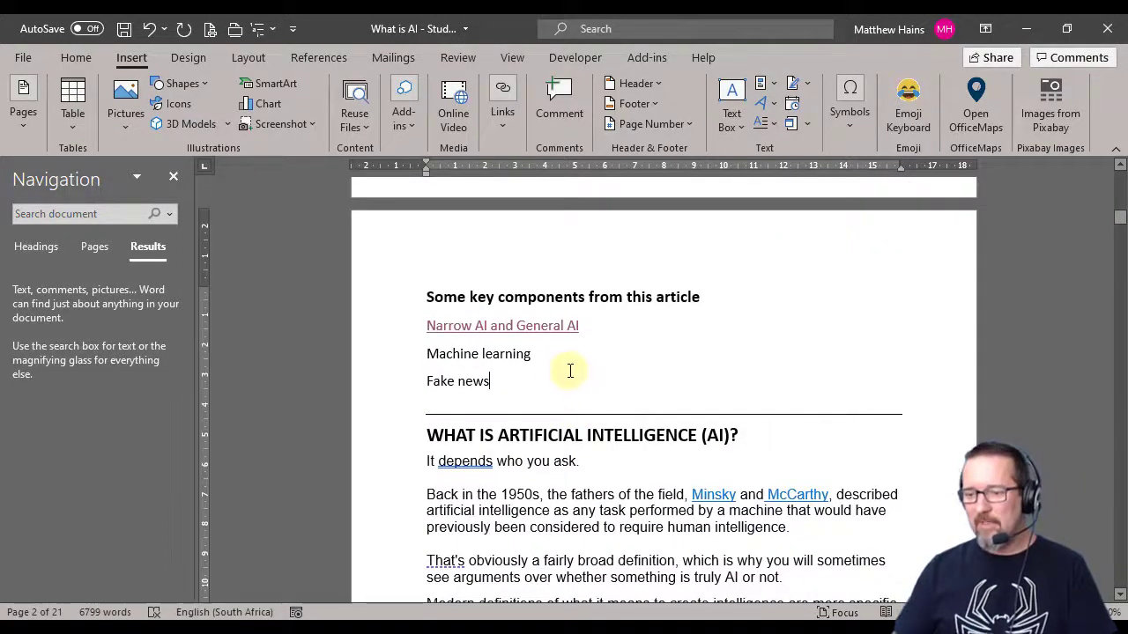
{"action": "mouse_move", "coordinate": [451, 344]}
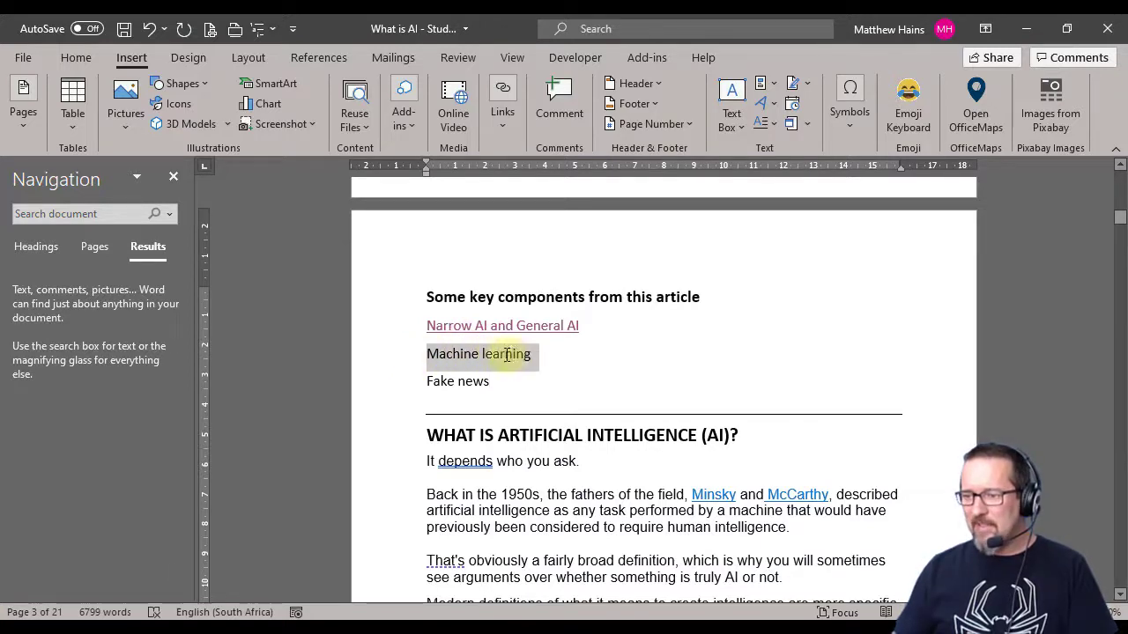
{"action": "double_click", "coordinate": [501, 352]}
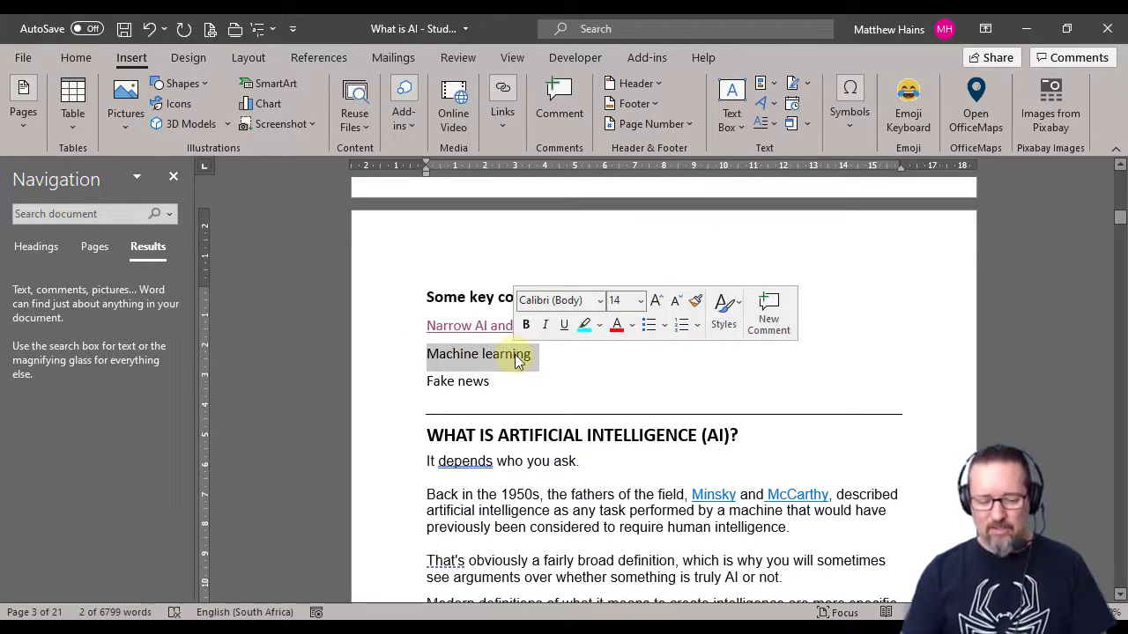
{"action": "left_click", "coordinate": [500, 95]}
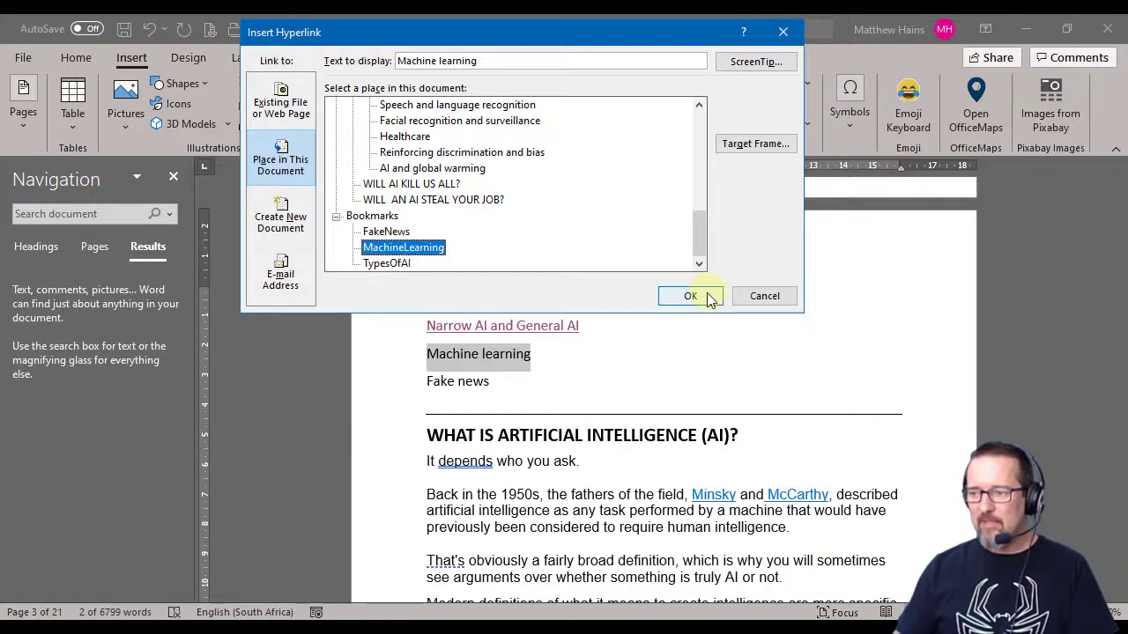
{"action": "left_click", "coordinate": [690, 296]}
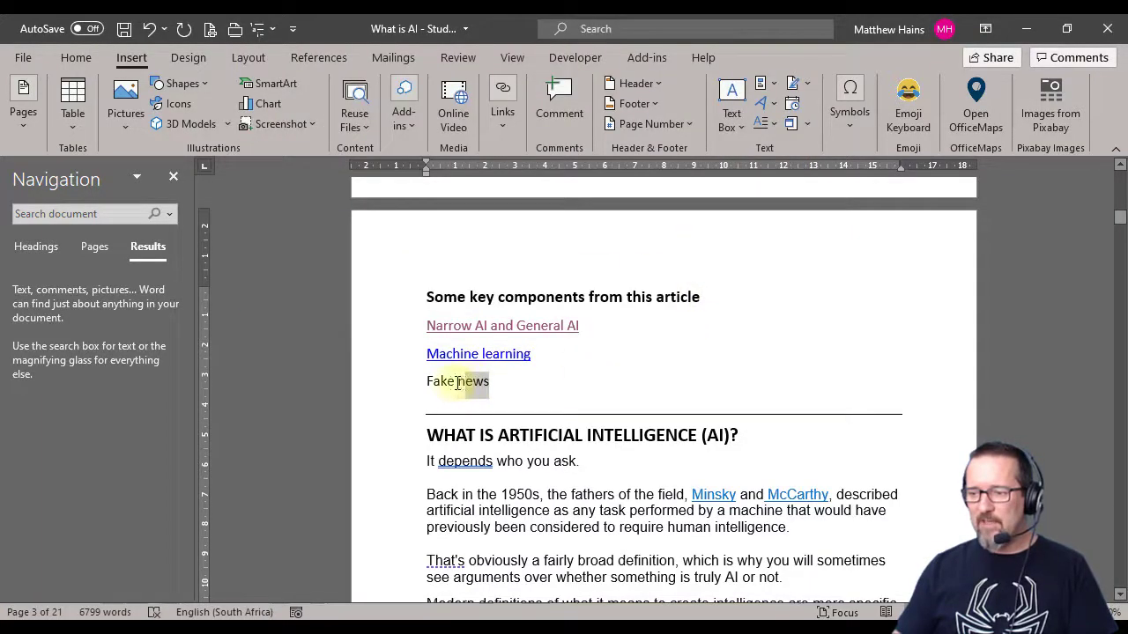
Start a link on 'Fake news' and choose the FakeNews bookmark as its target.
{"action": "double_click", "coordinate": [458, 381]}
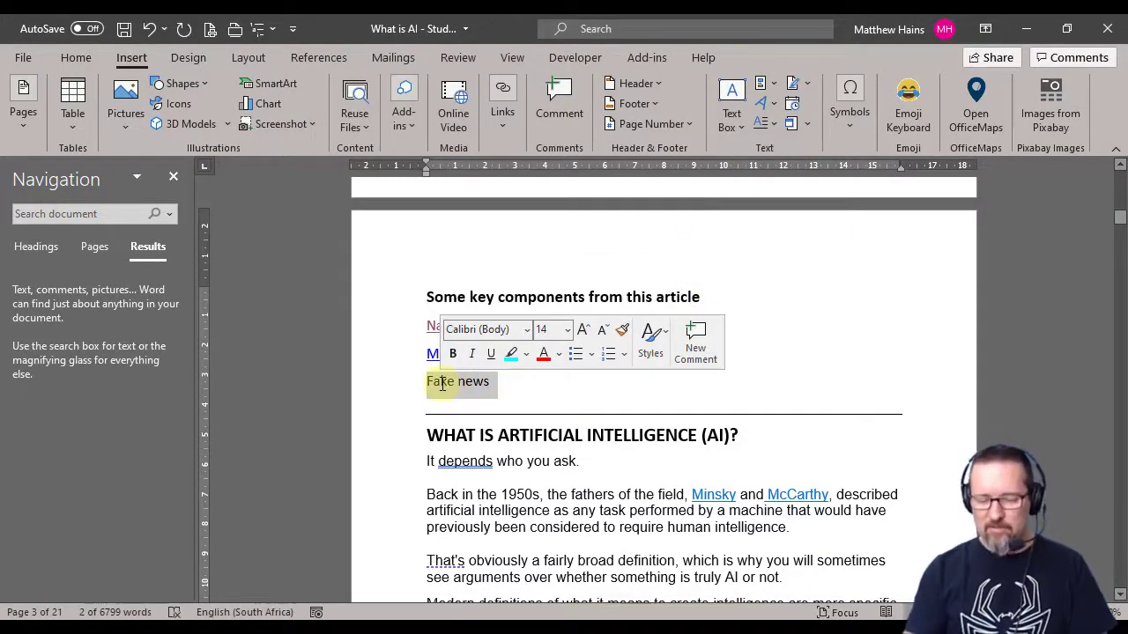
{"action": "left_click", "coordinate": [502, 92]}
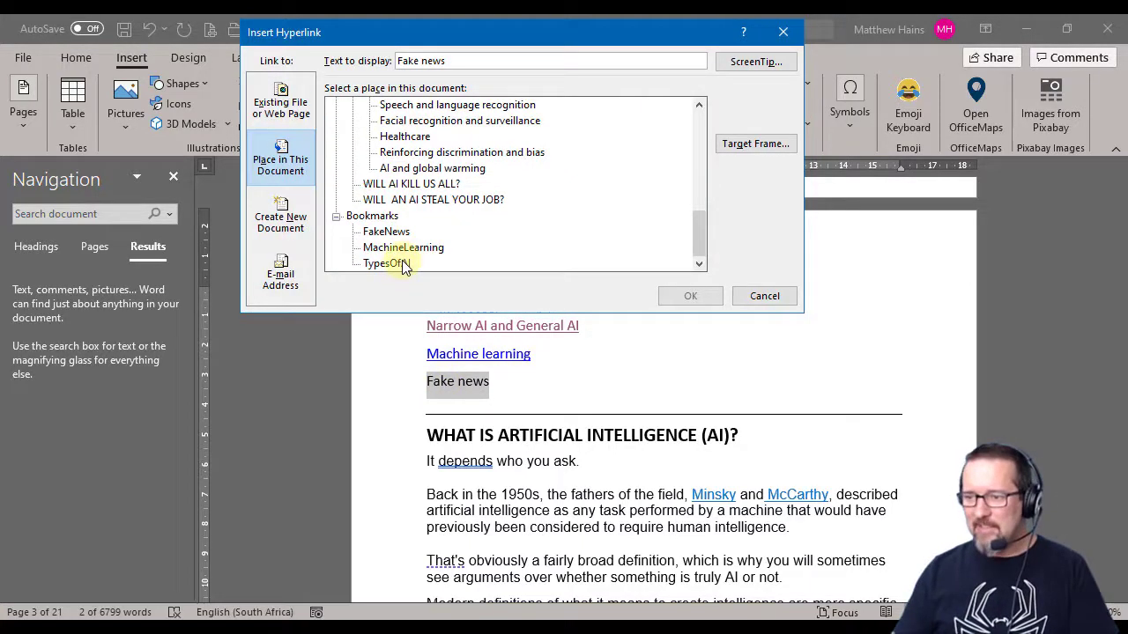
{"action": "left_click", "coordinate": [386, 231]}
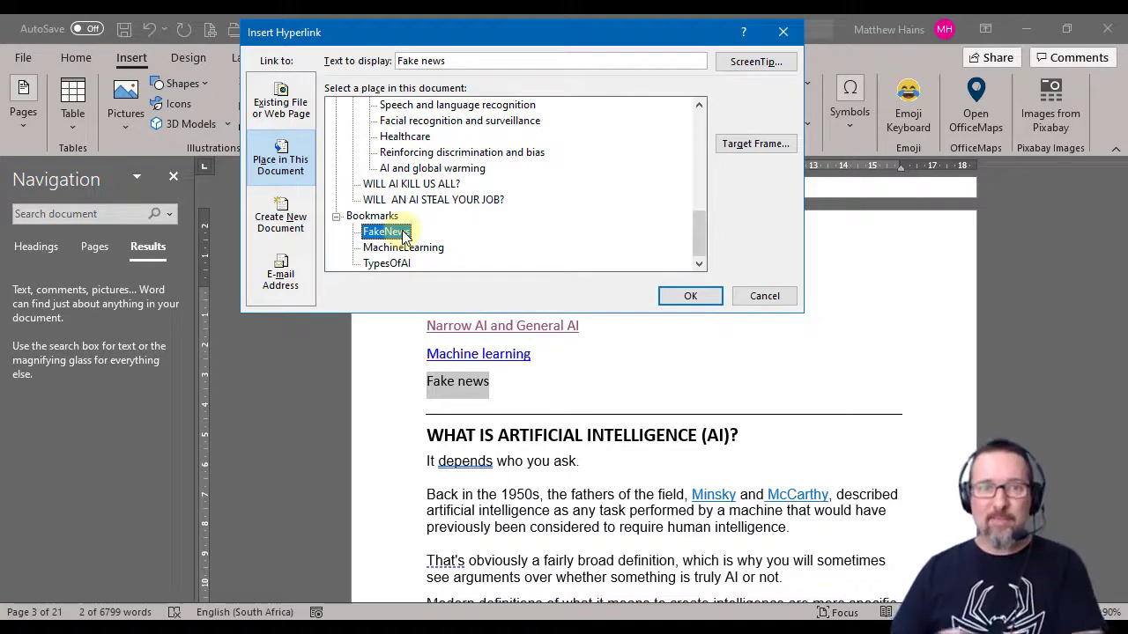
{"action": "mouse_move", "coordinate": [749, 91]}
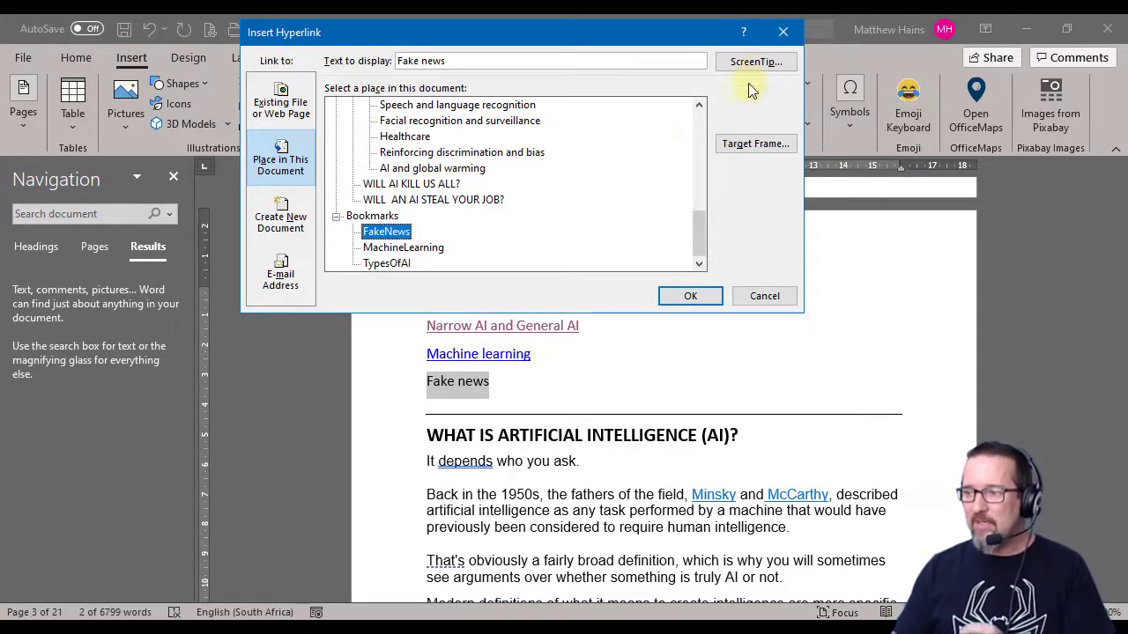
{"action": "mouse_move", "coordinate": [754, 62]}
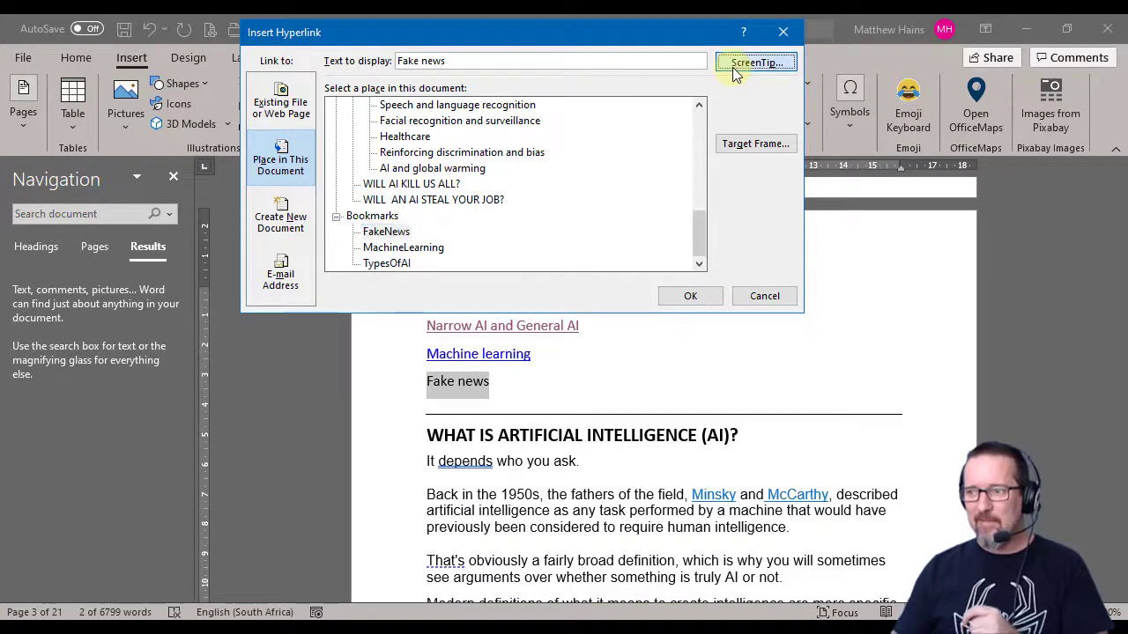
Add the ScreenTip 'Click here to read about the Fake News' and confirm the link.
{"action": "left_click", "coordinate": [754, 62]}
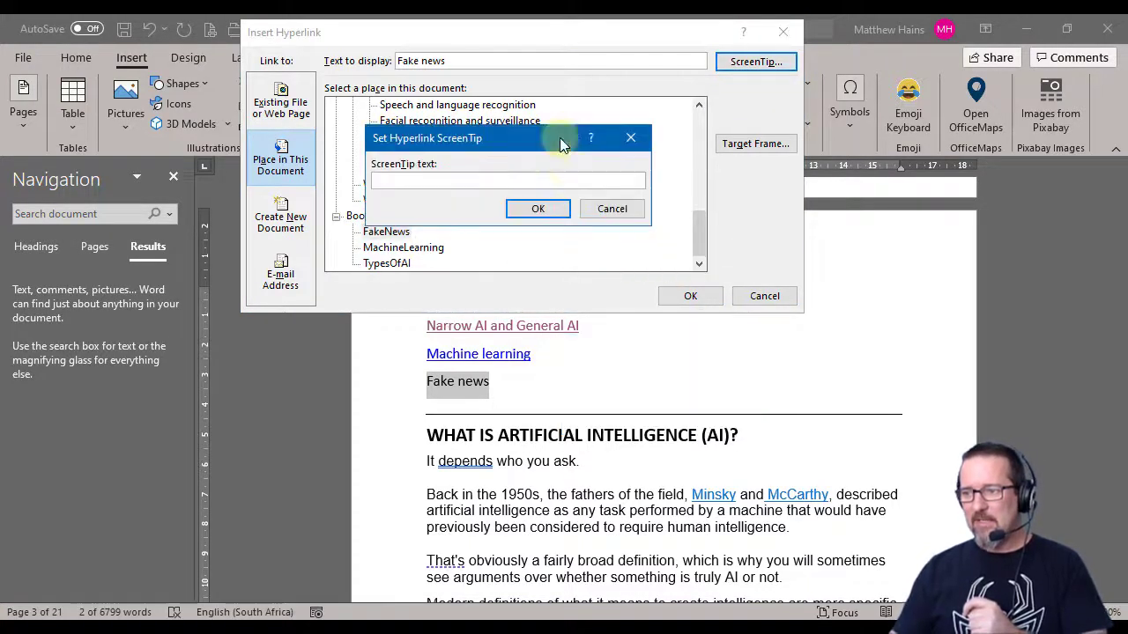
{"action": "left_click", "coordinate": [507, 180]}
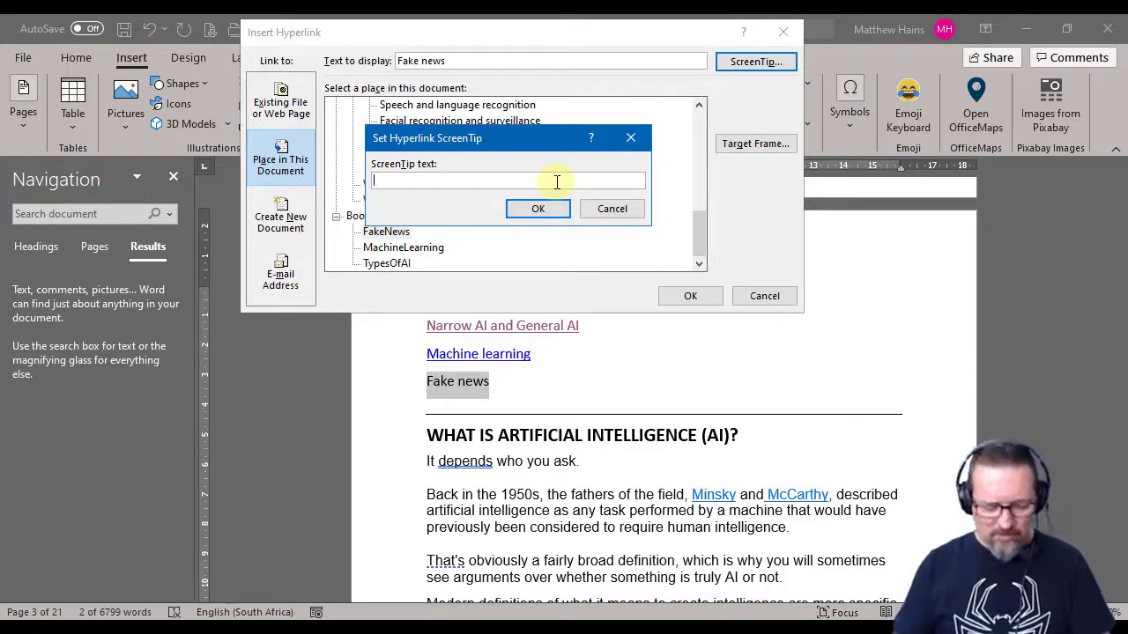
{"action": "type", "text": "Click h"}
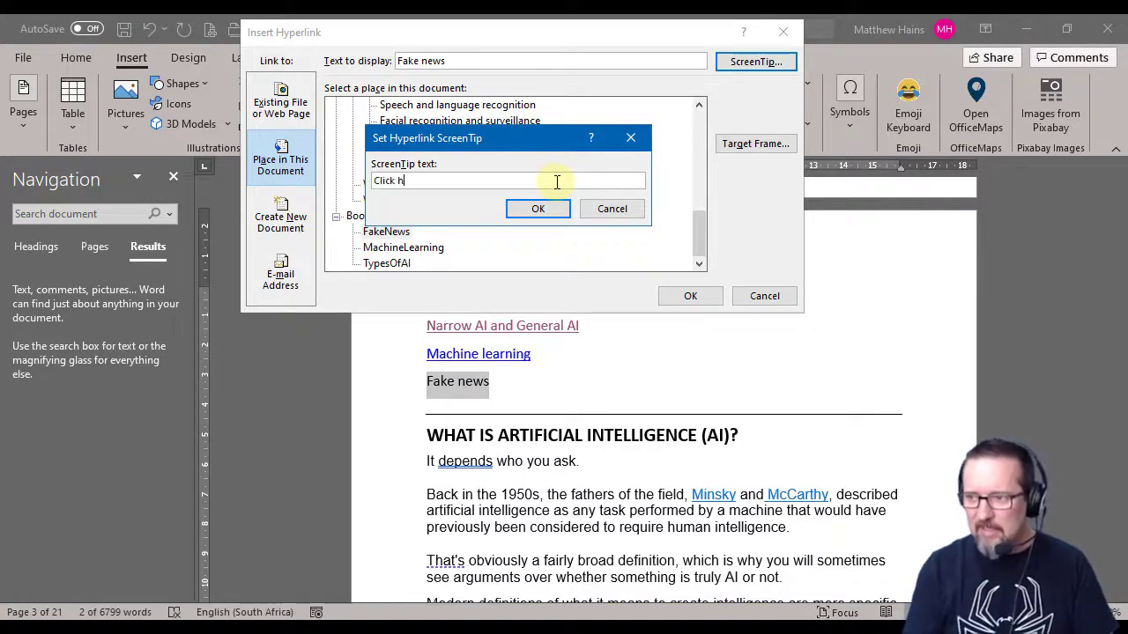
{"action": "type", "text": "ere to read ab"}
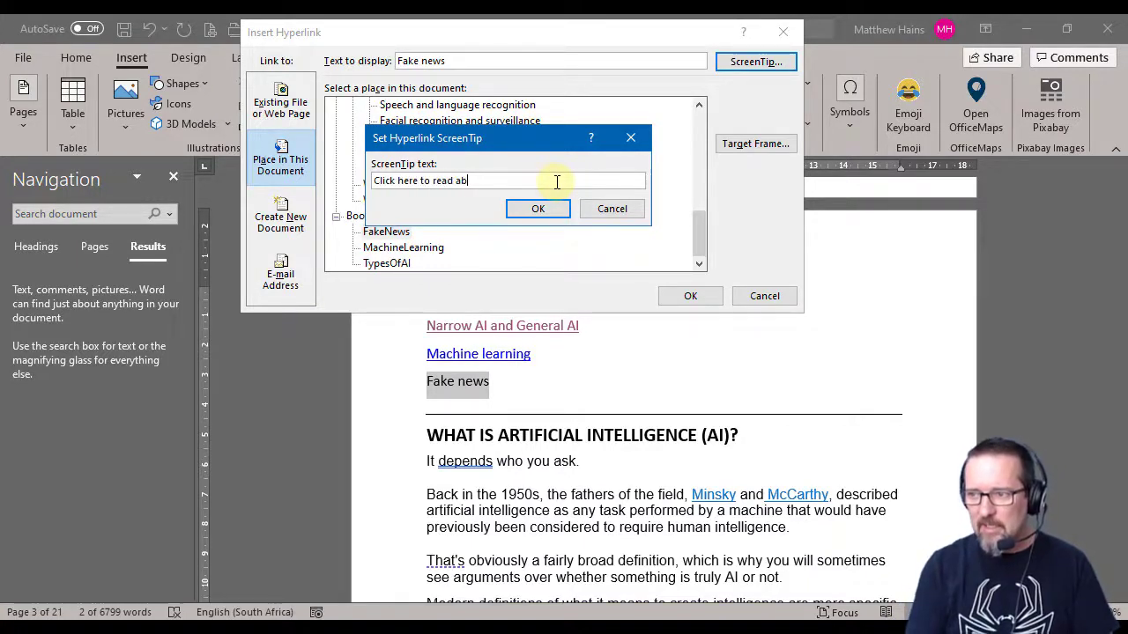
{"action": "type", "text": "out the Fake Ne"}
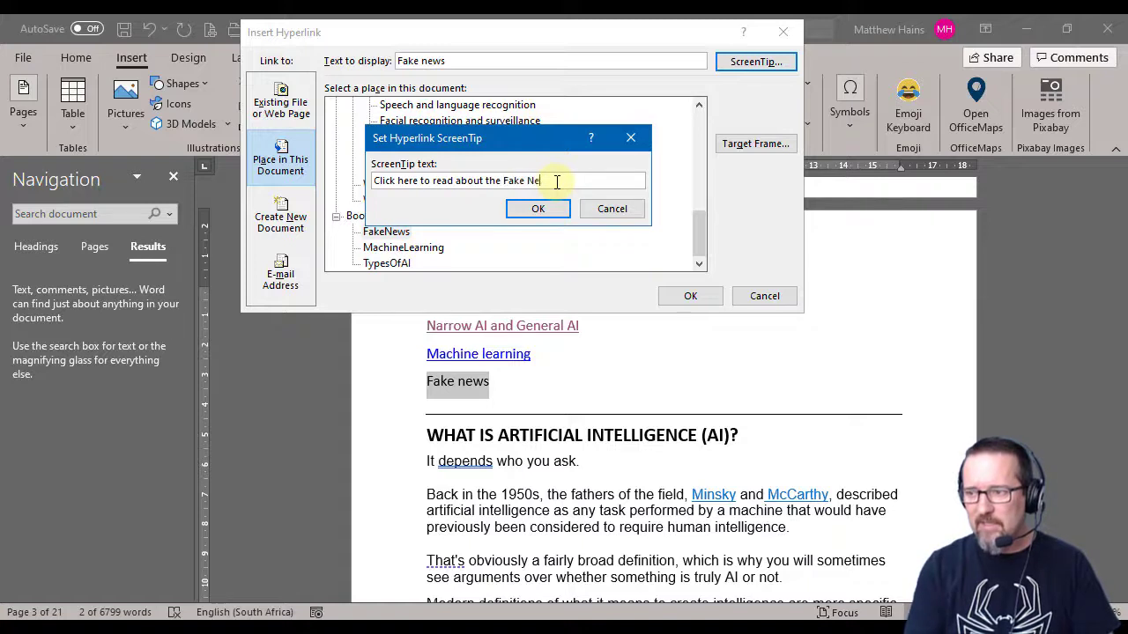
{"action": "type", "text": "ws"}
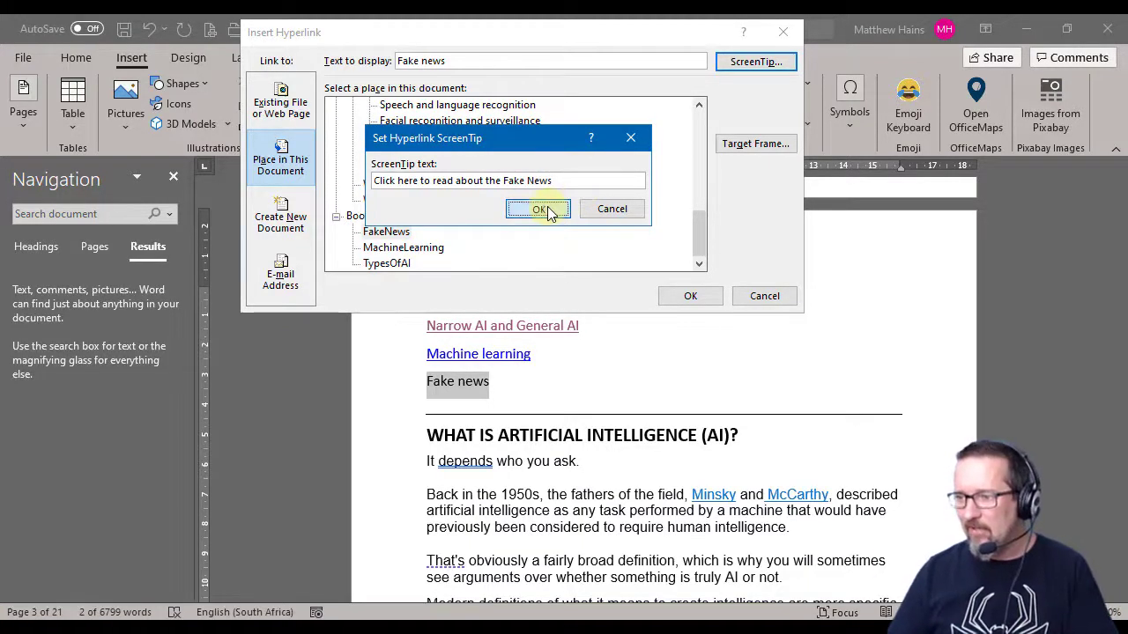
{"action": "left_click", "coordinate": [540, 208]}
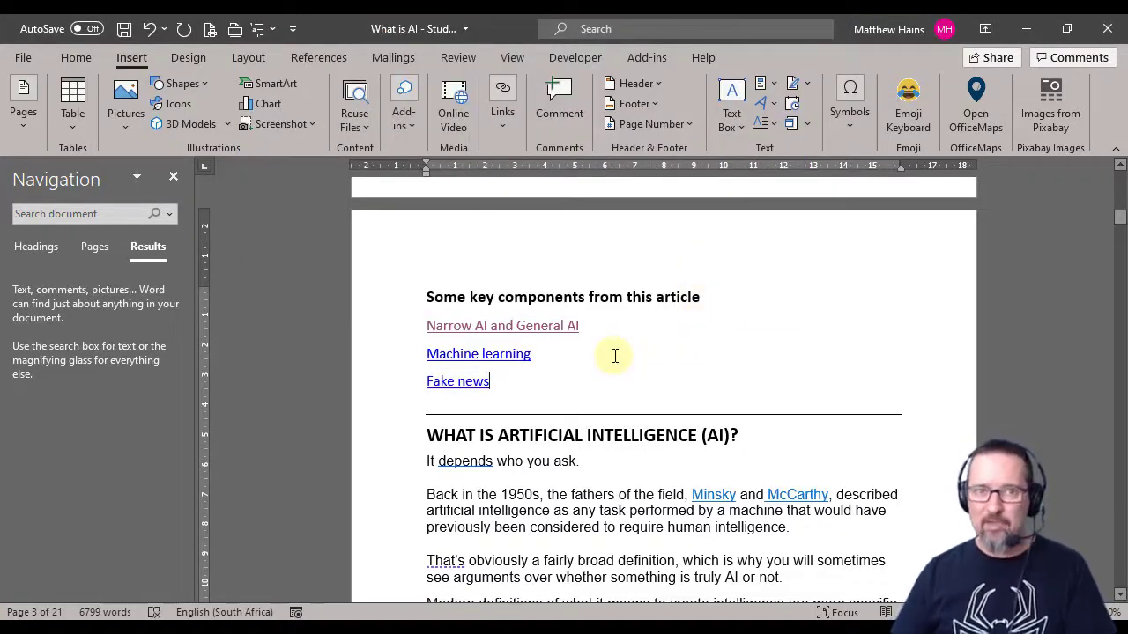
{"action": "mouse_move", "coordinate": [479, 381]}
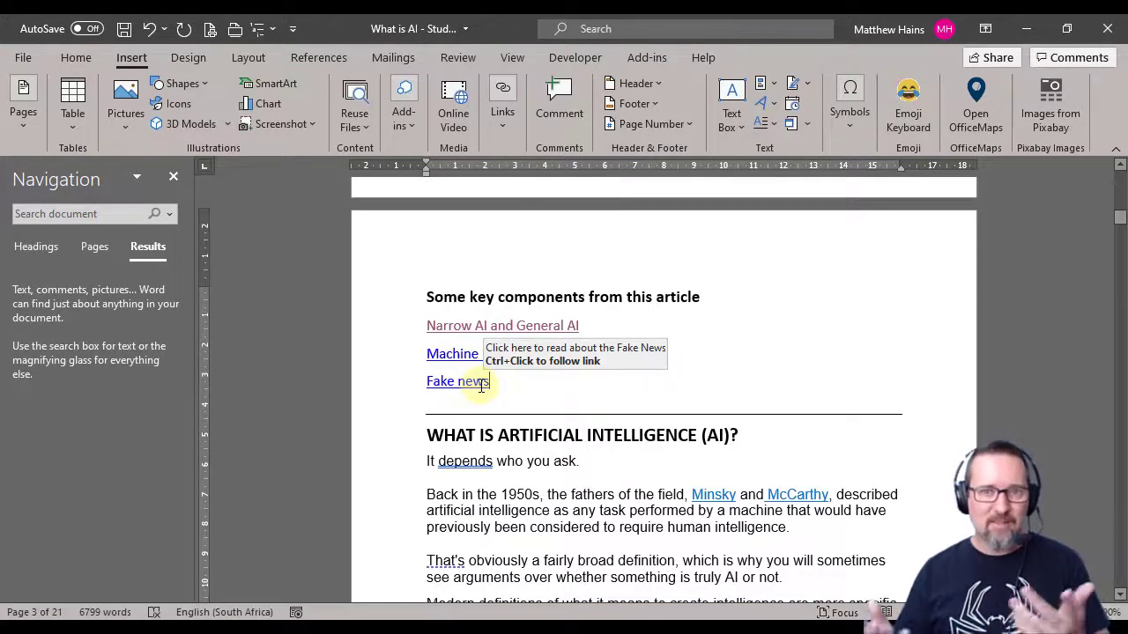
Follow the Fake news link to jump to its heading on page 15.
{"action": "left_click", "coordinate": [458, 380]}
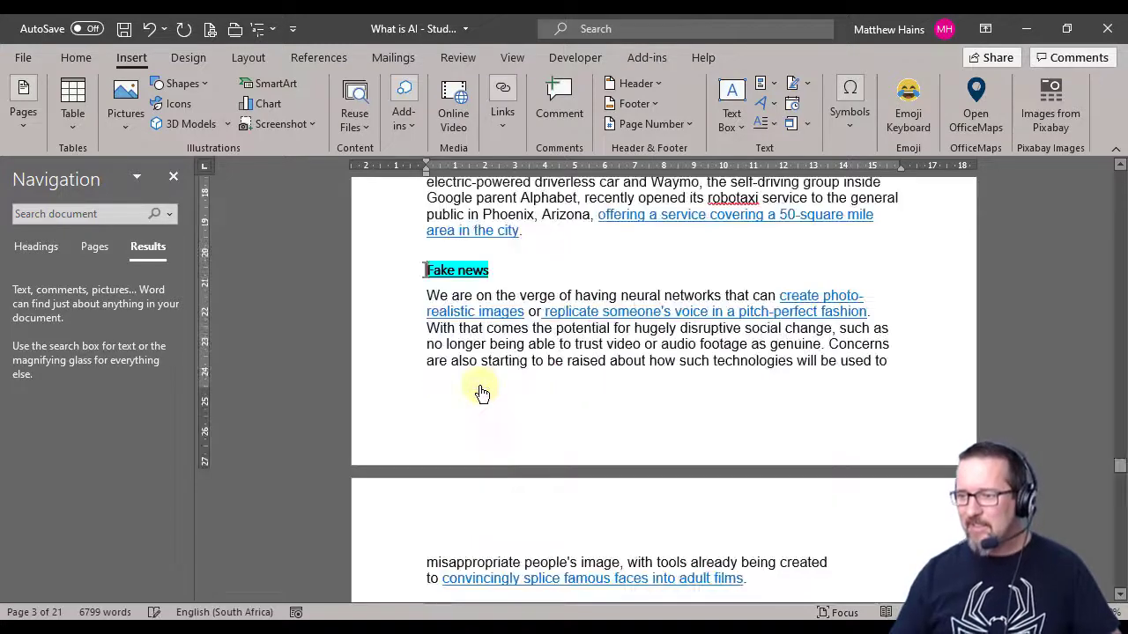